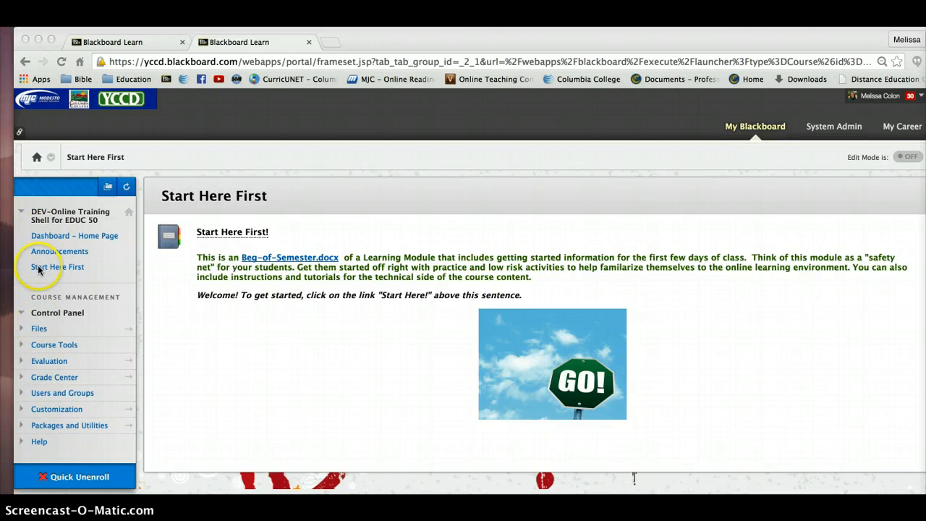
Go to the Start Here First course area and launch the Start Here First! learning module.
left_click(57, 266)
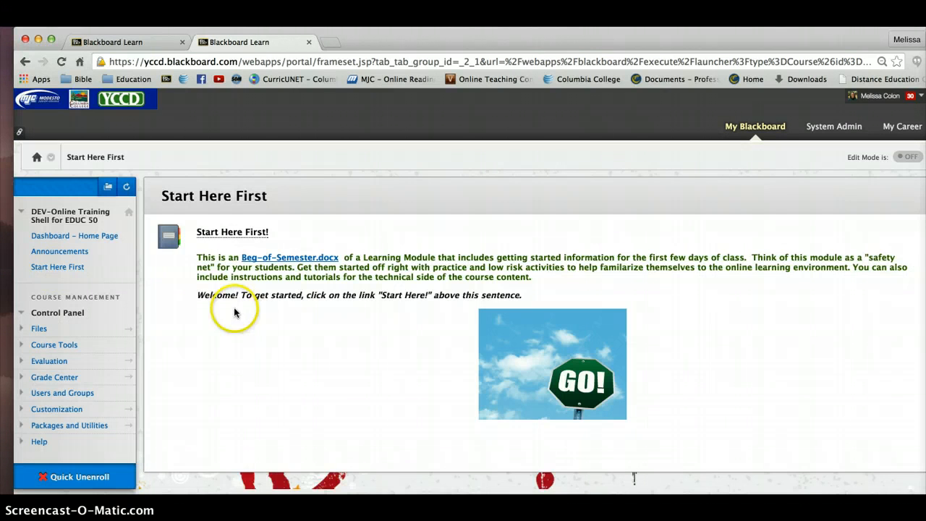
mouse_move(195, 236)
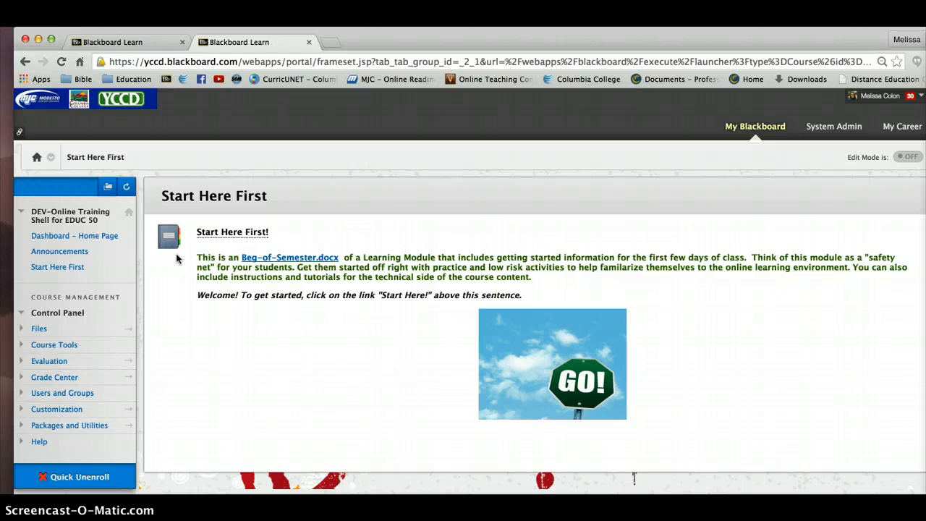
left_click(231, 231)
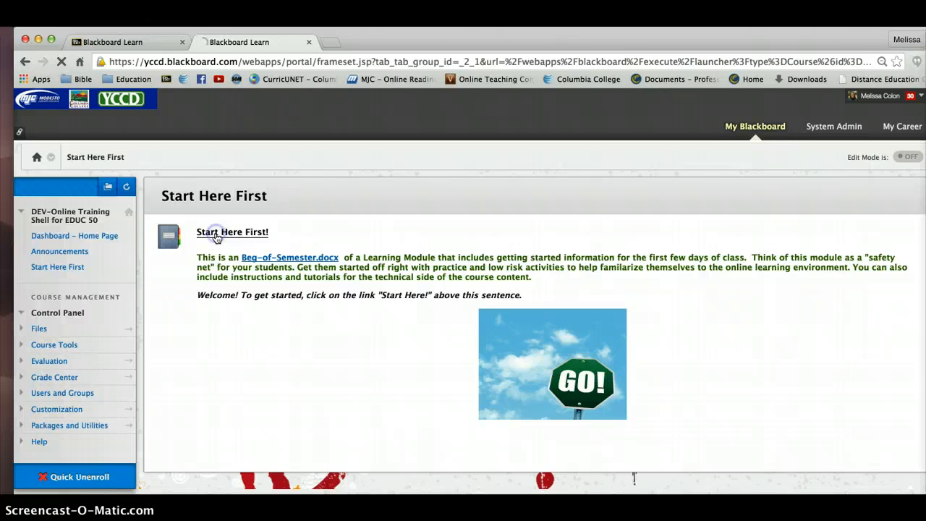
Page through Instructor Contact Information, Syllabus and Phone Policy to page 5, Are You Ready To Be An Online Student?
left_click(232, 232)
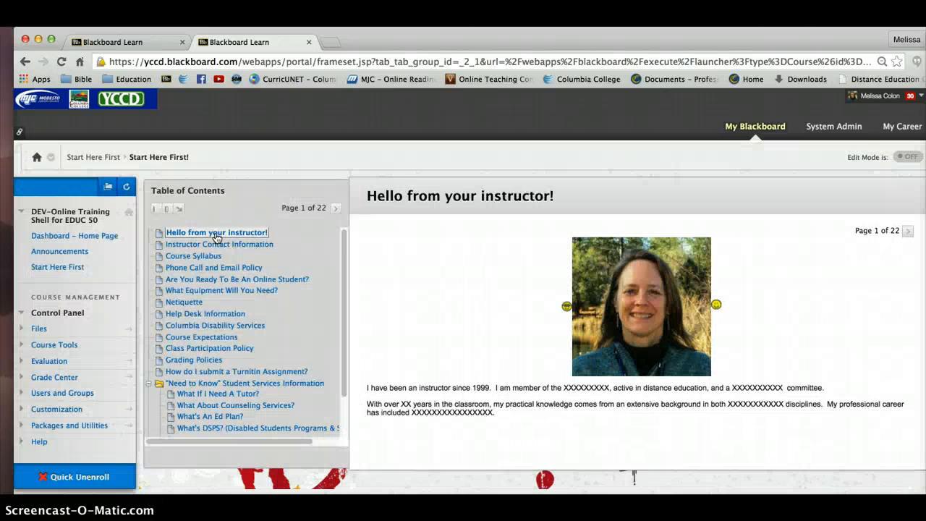
mouse_move(137, 255)
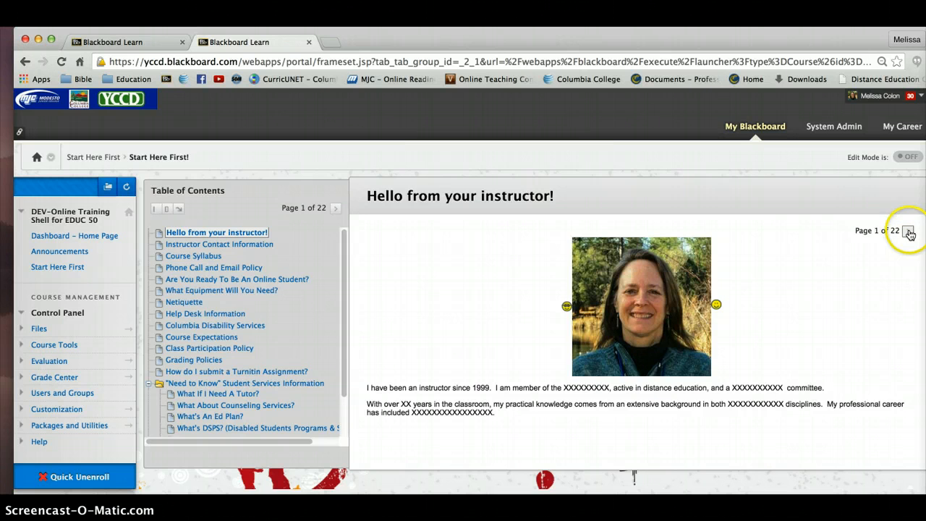
left_click(909, 231)
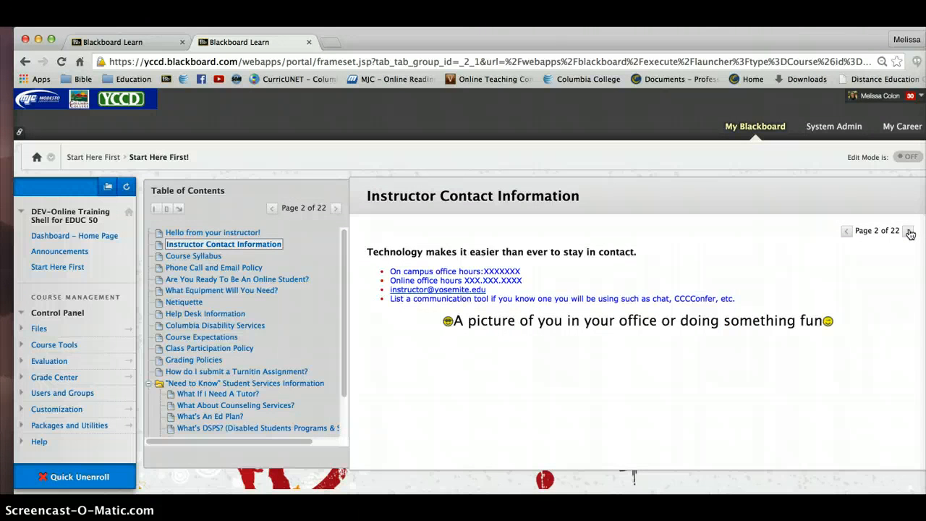
left_click(911, 230)
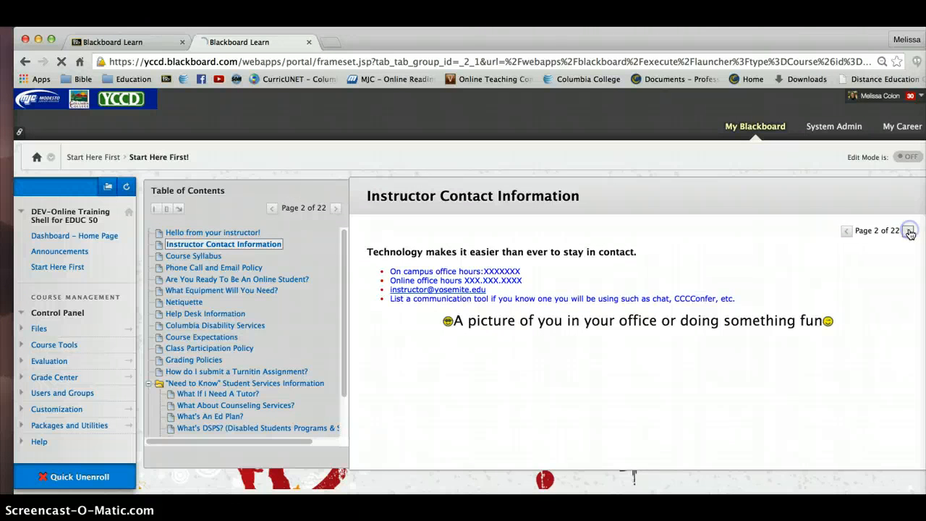
left_click(910, 230)
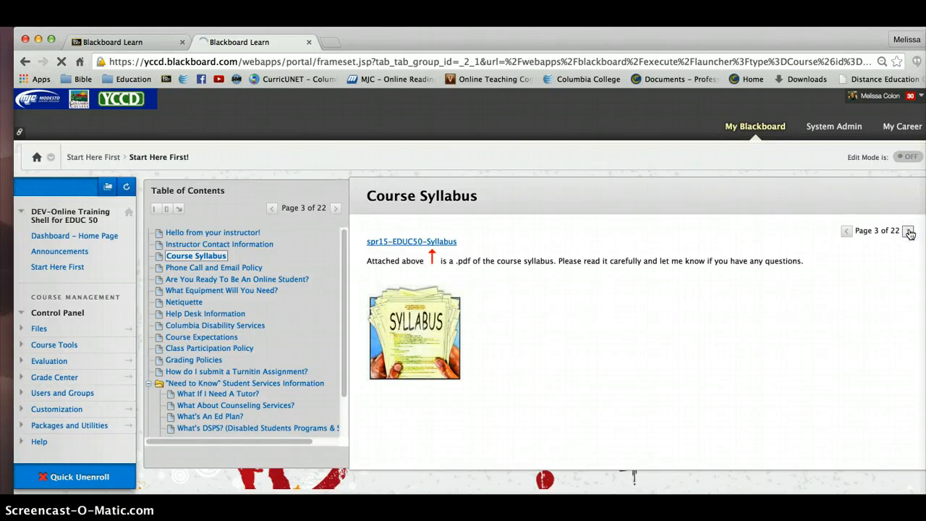
left_click(910, 230)
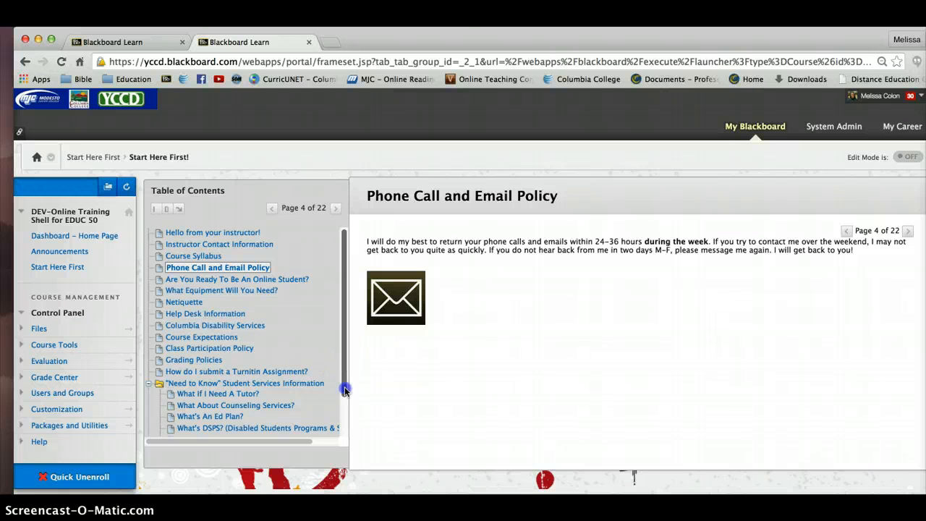
scroll("down", 3)
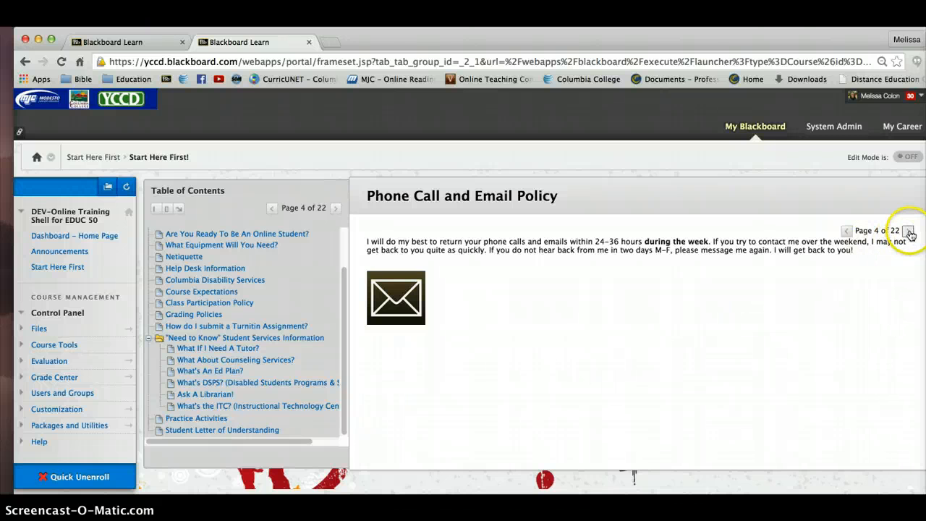
mouse_move(910, 231)
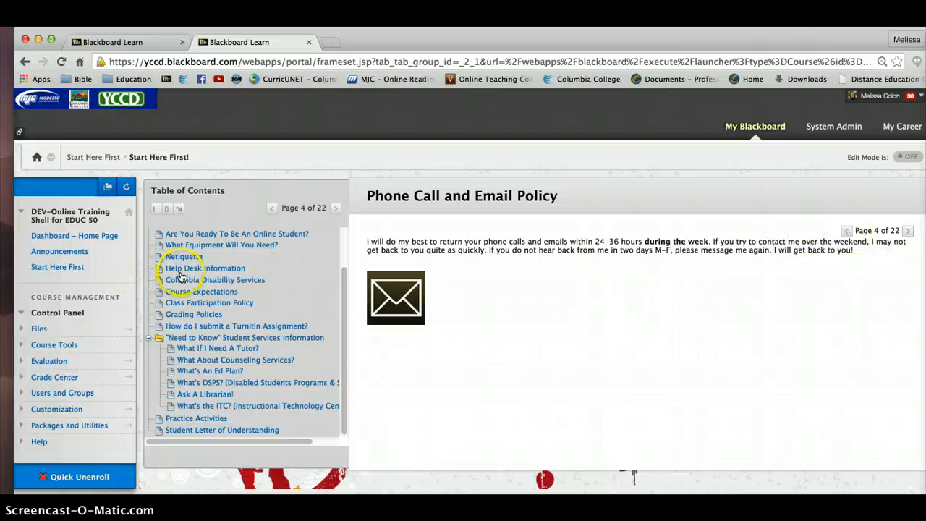
mouse_move(188, 339)
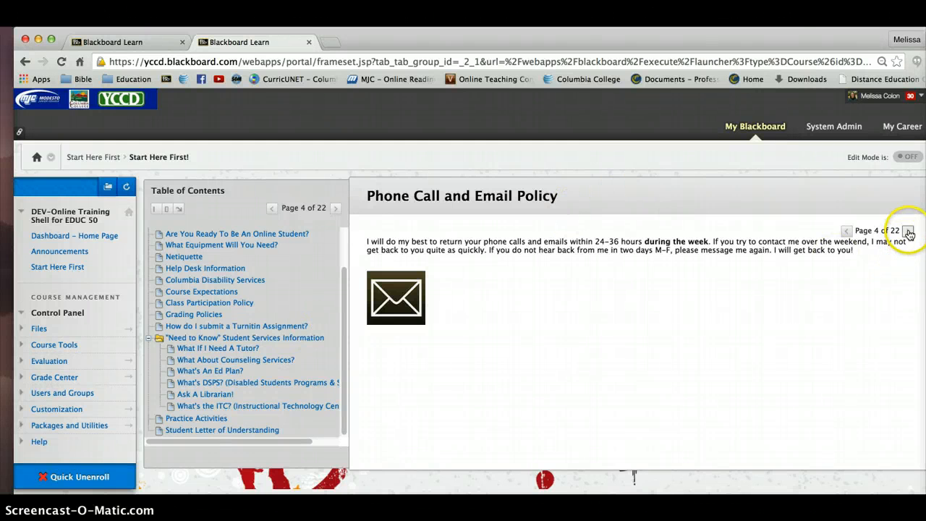
left_click(909, 230)
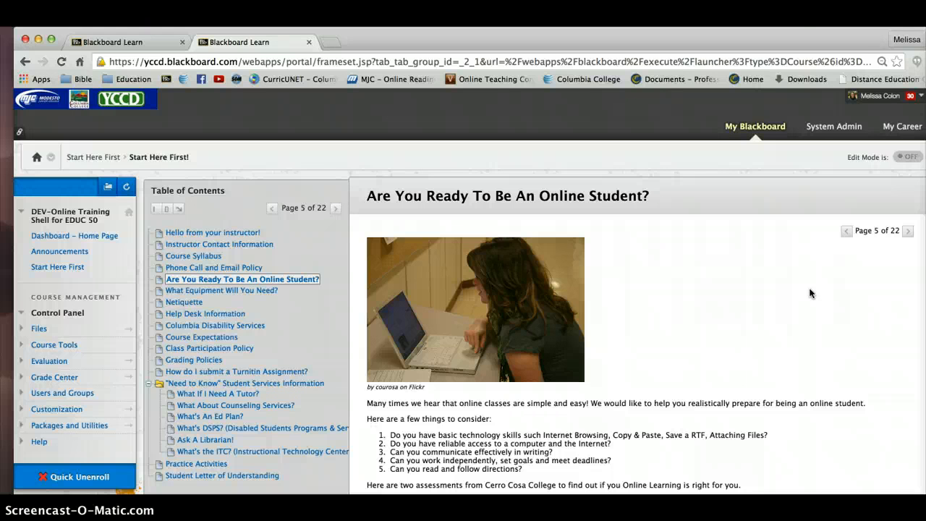
mouse_move(608, 262)
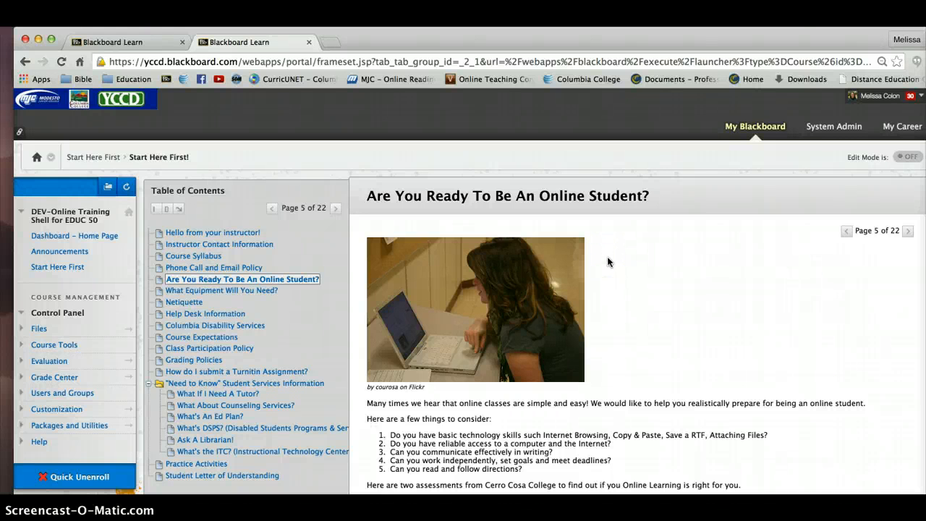
mouse_move(908, 124)
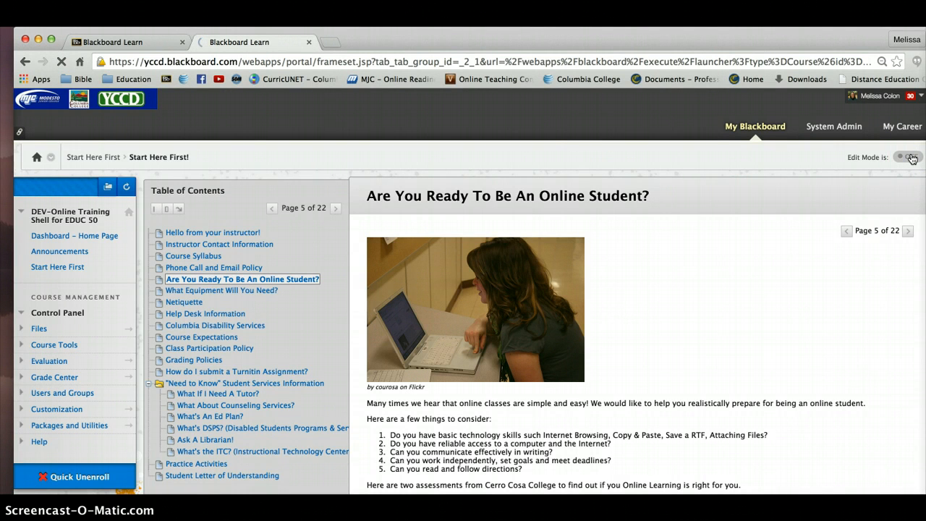
Turn Edit Mode on and show the add-menu-item options above the course menu.
left_click(908, 157)
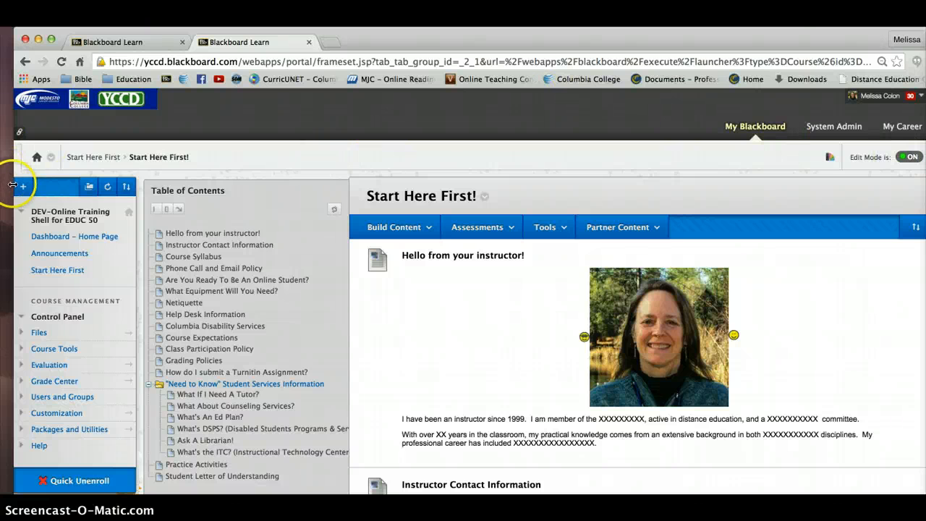
left_click(22, 187)
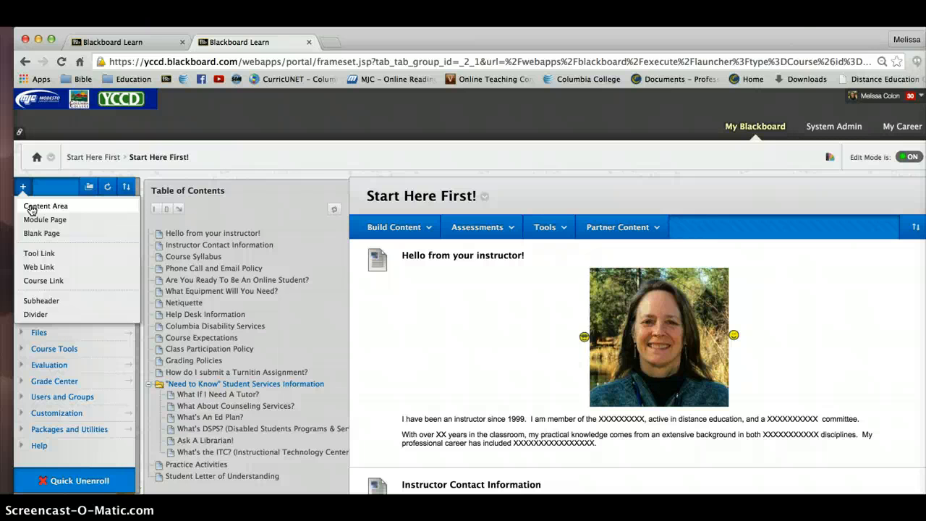
Create a 'Learning Modules' content area in the course menu, available to users.
left_click(45, 206)
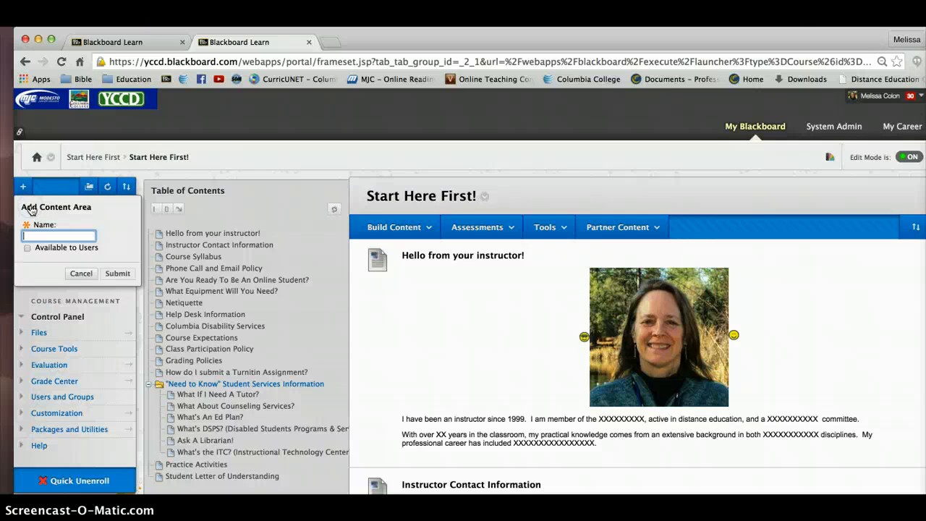
mouse_move(275, 250)
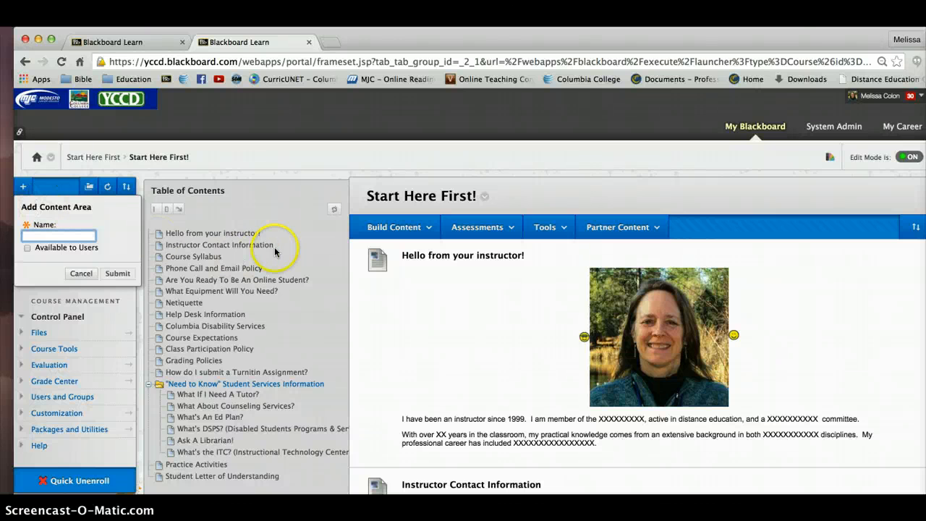
type("Learning Modules")
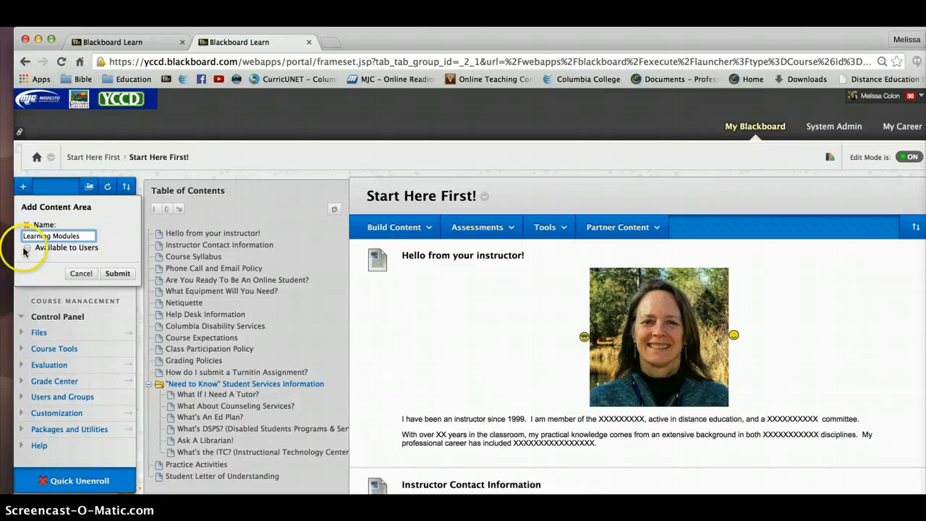
left_click(26, 248)
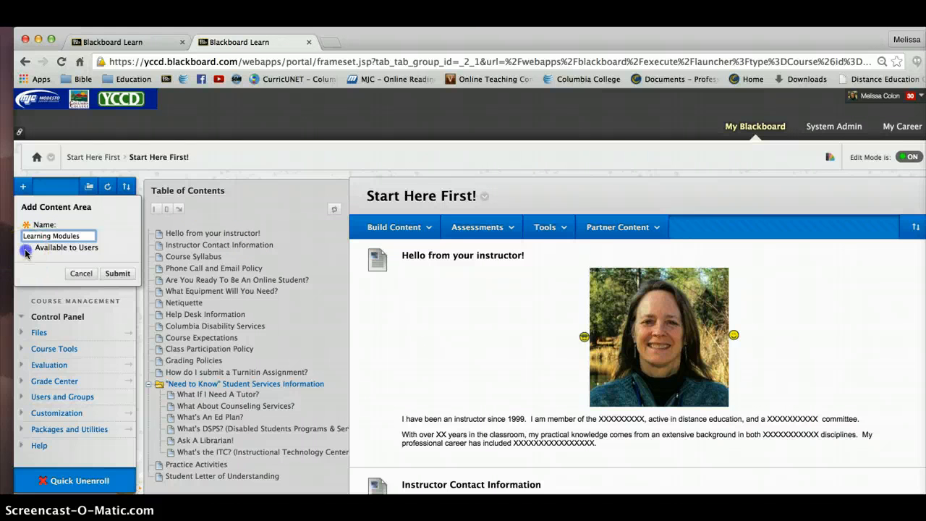
left_click(28, 247)
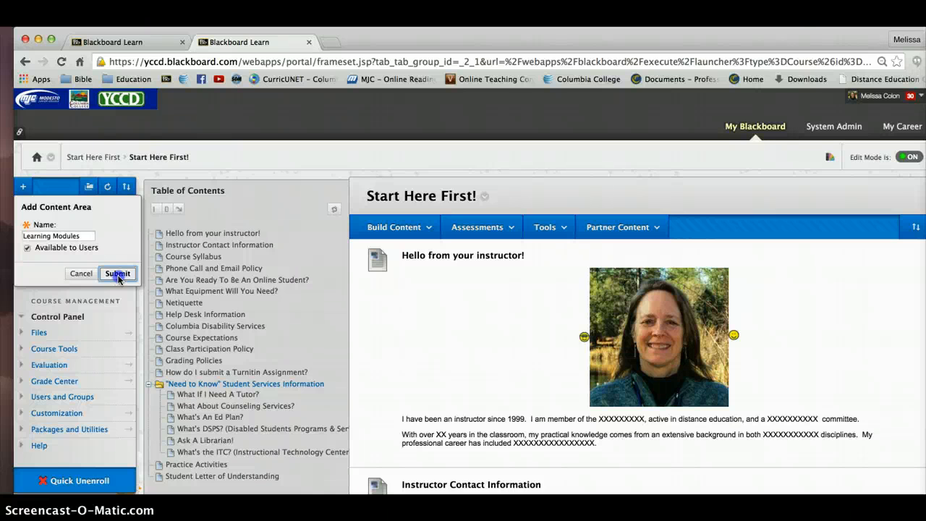
left_click(117, 274)
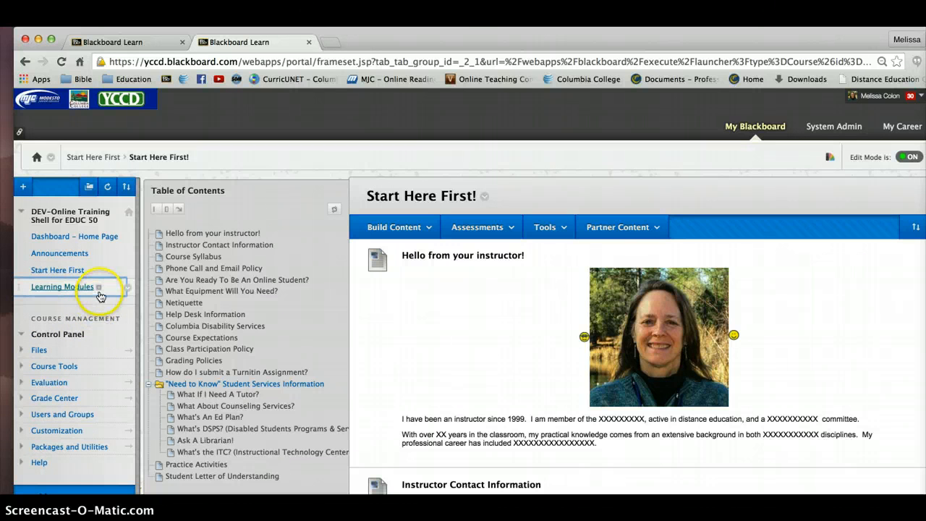
mouse_move(82, 286)
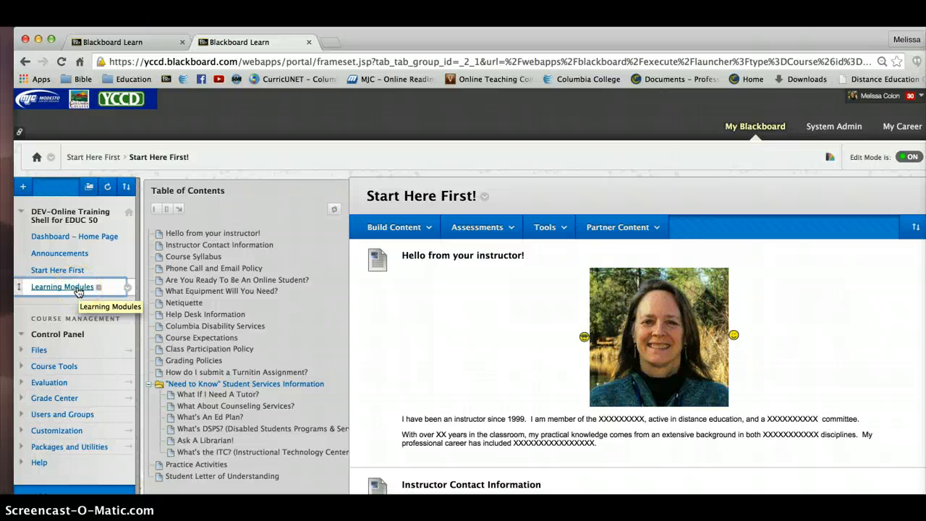
Open the empty Learning Modules area and glance at the Assessments and Partner Content menus.
left_click(62, 287)
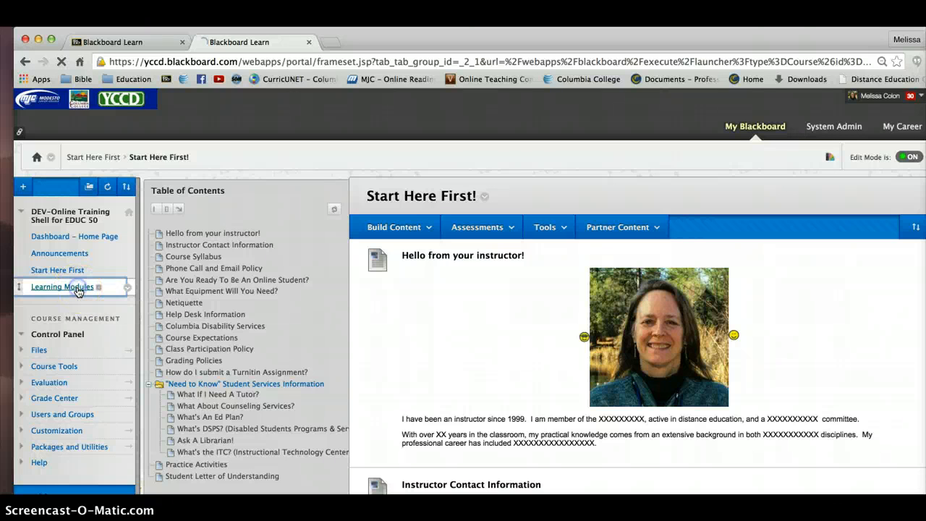
left_click(62, 287)
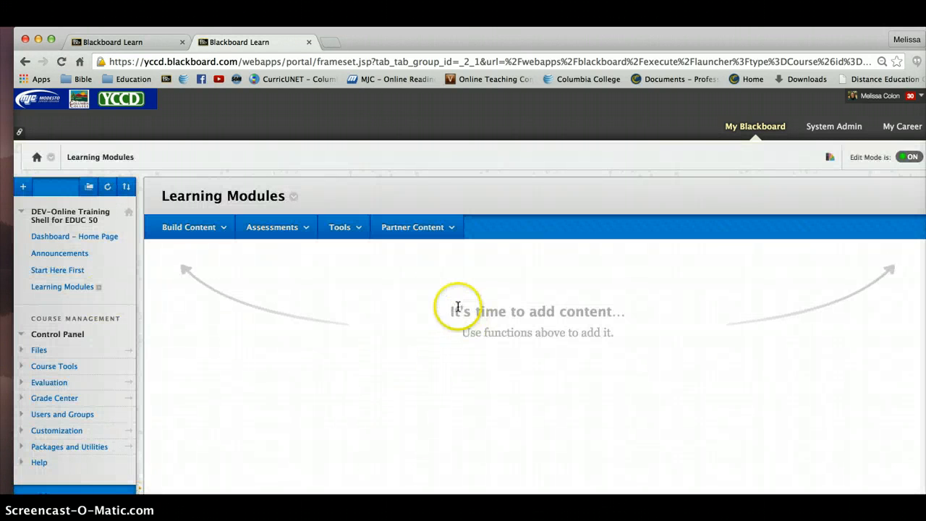
mouse_move(279, 408)
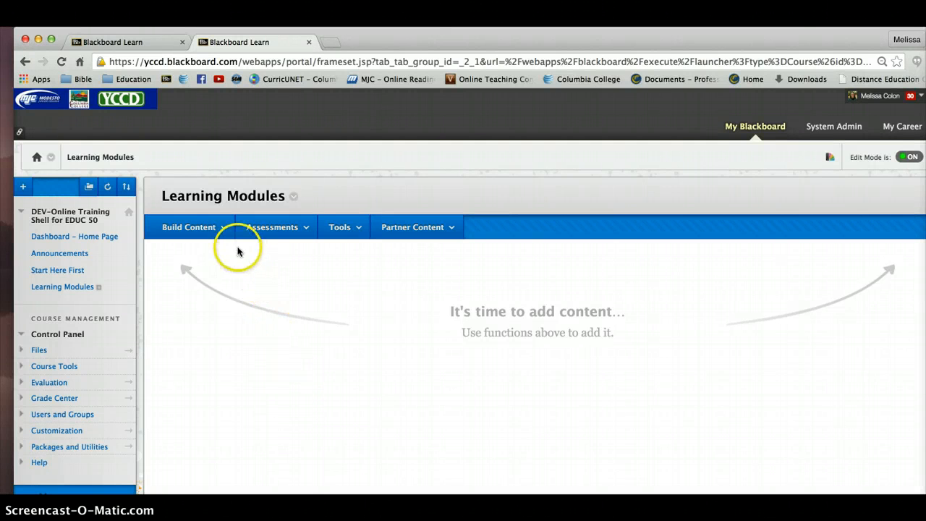
left_click(272, 226)
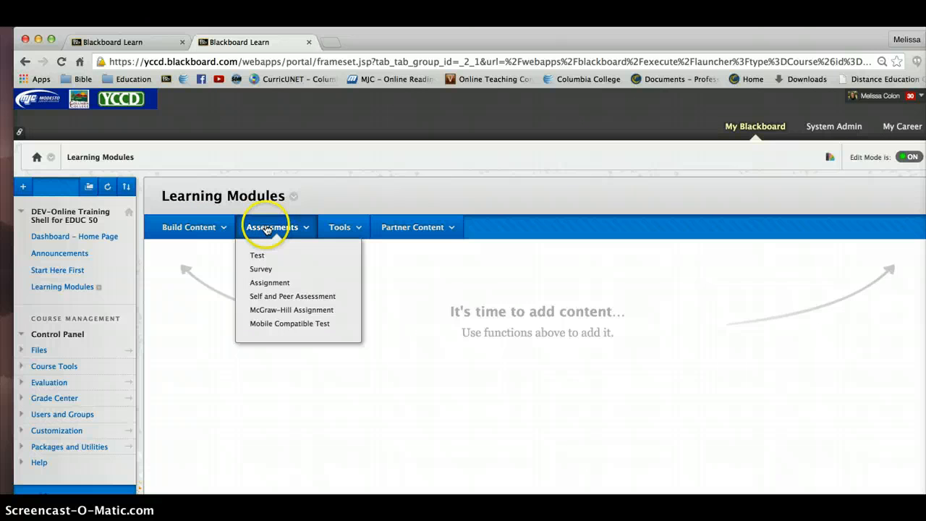
left_click(418, 227)
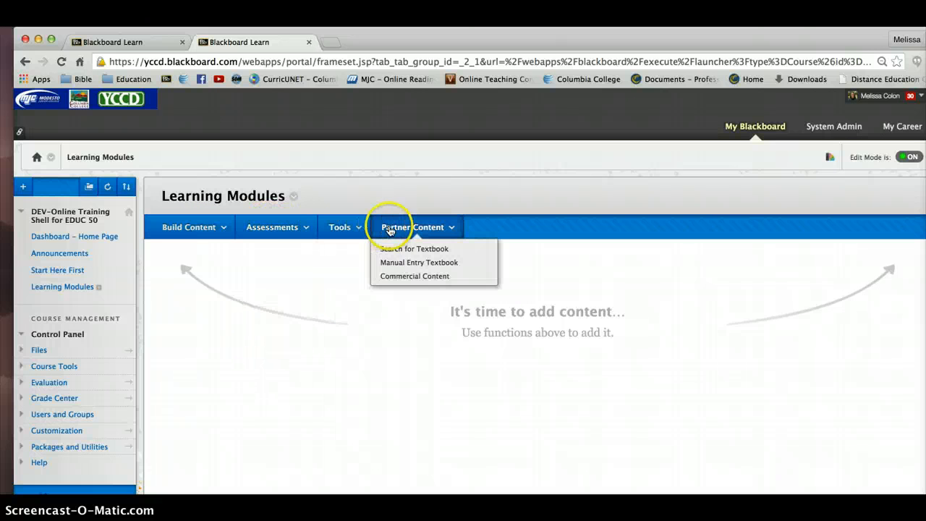
left_click(272, 227)
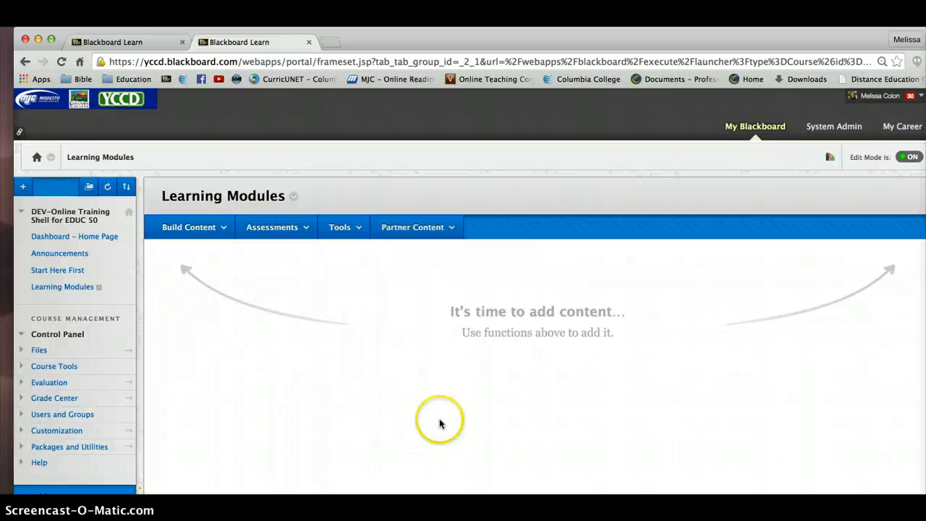
mouse_move(448, 416)
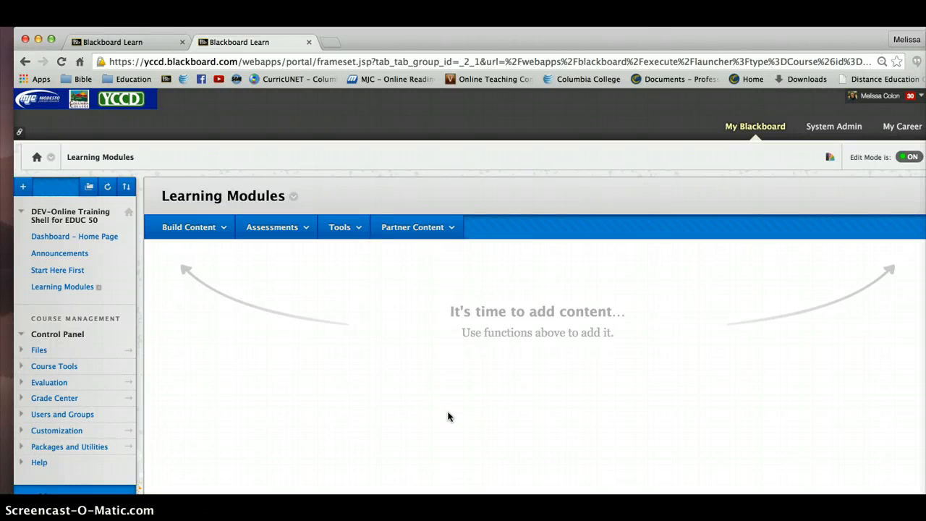
mouse_move(445, 412)
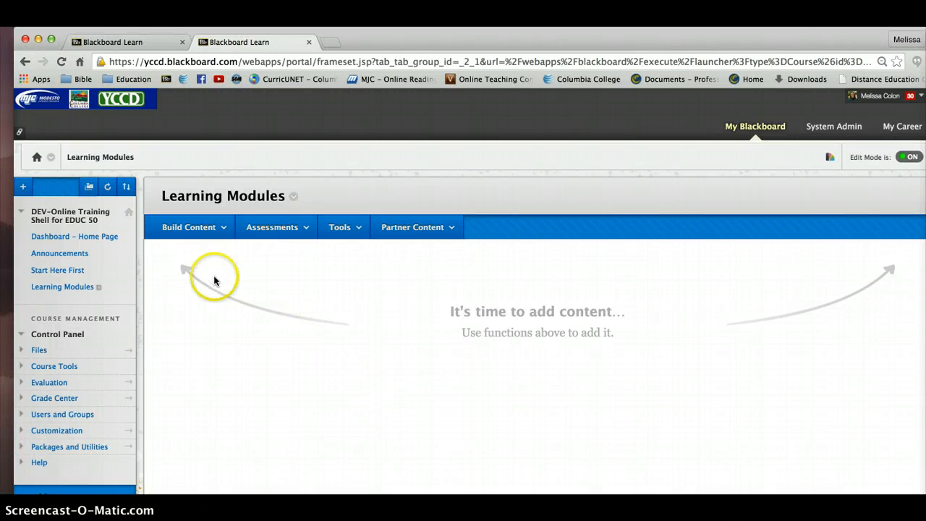
Start a new learning module named 'Table of Contents'.
left_click(189, 226)
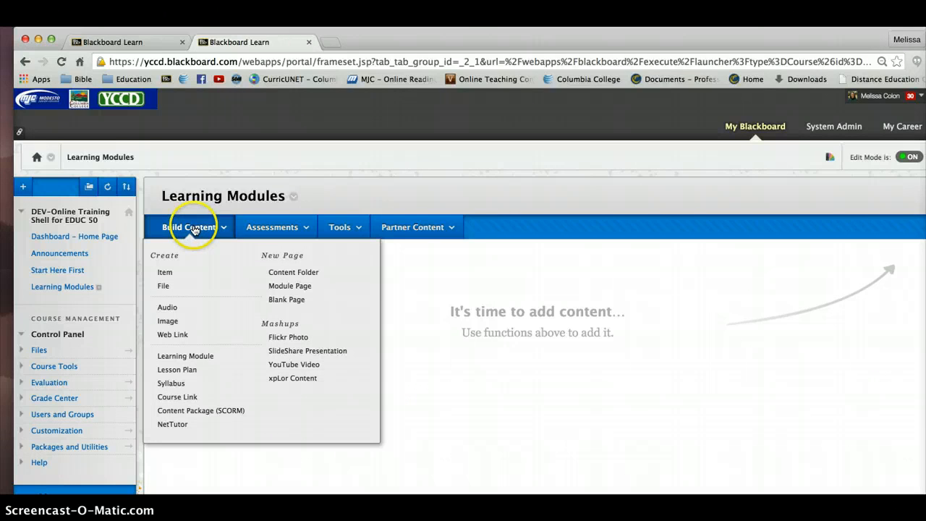
mouse_move(185, 355)
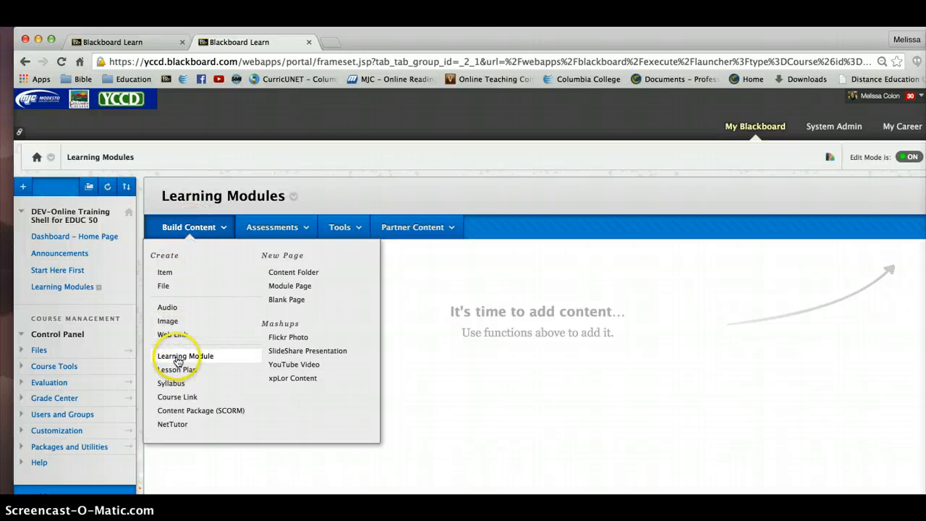
left_click(185, 355)
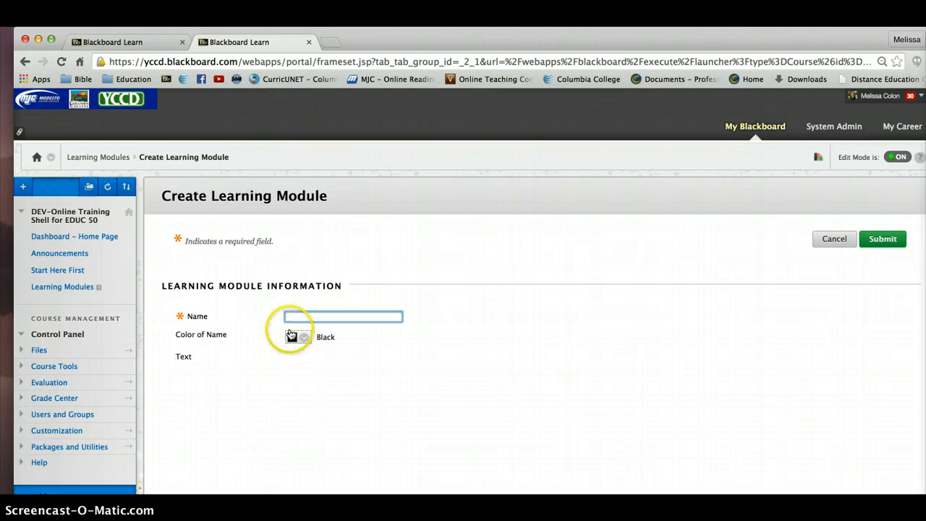
type("T")
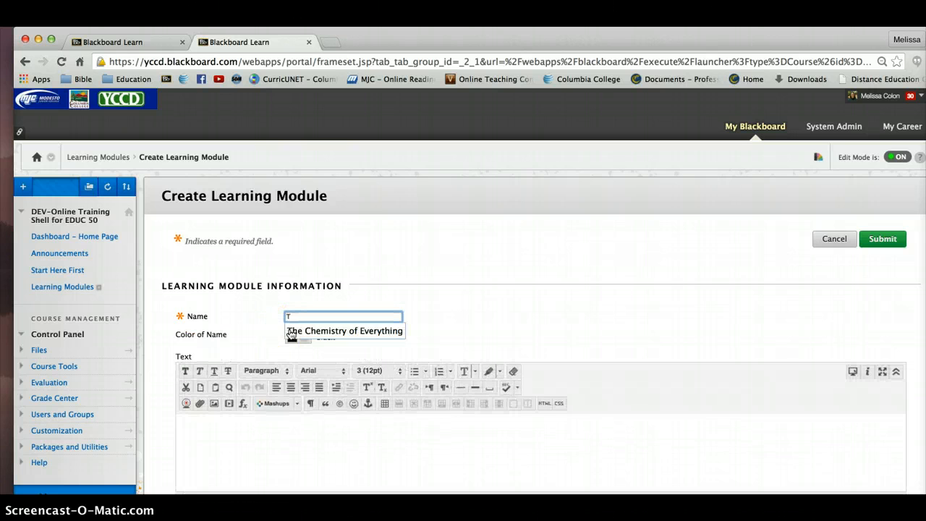
type("Table of")
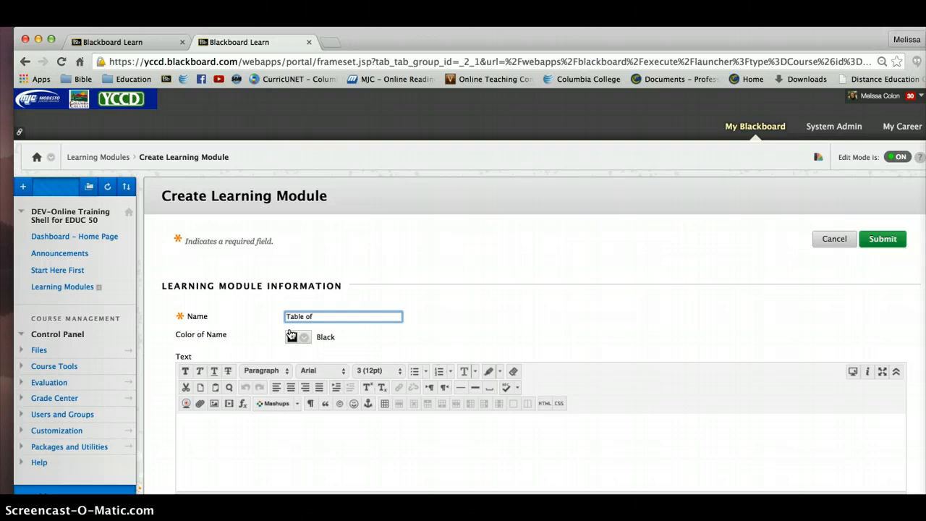
type("Contents")
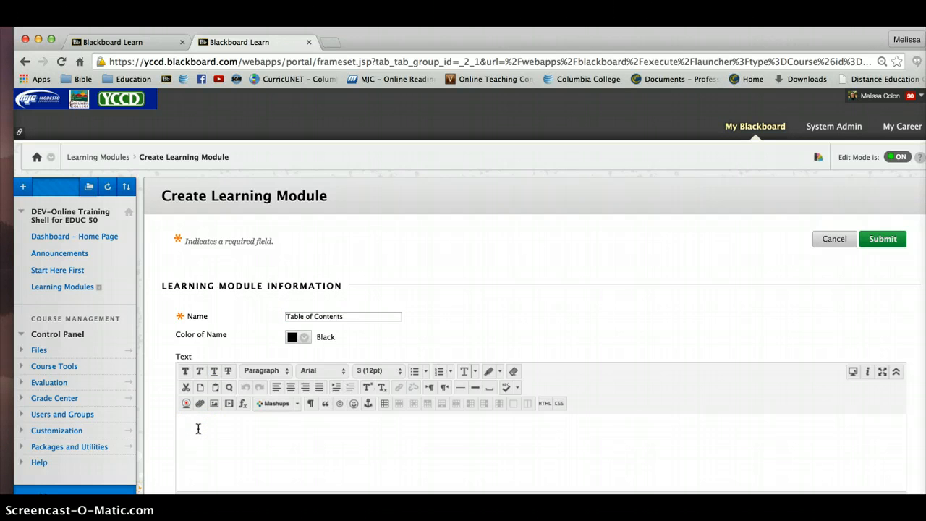
Enter 'Contents include:' as the module's description text.
left_click(195, 424)
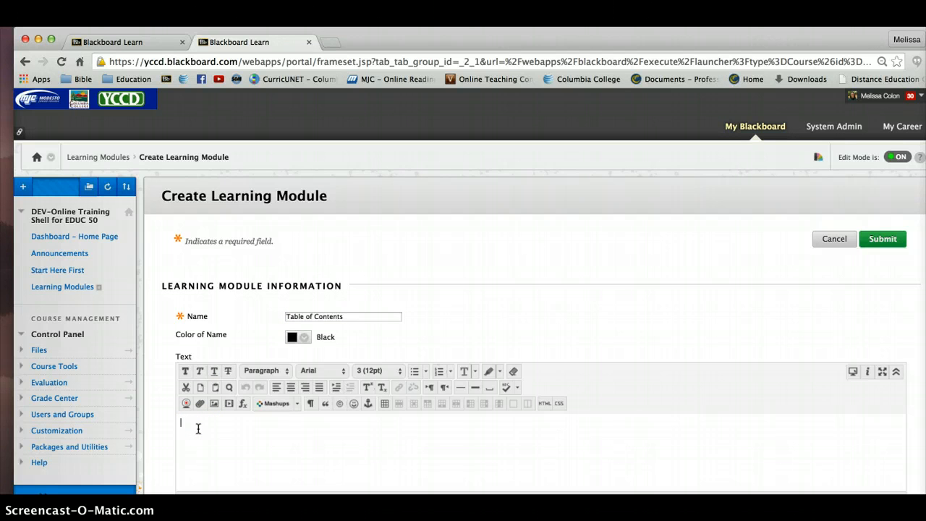
type("Content")
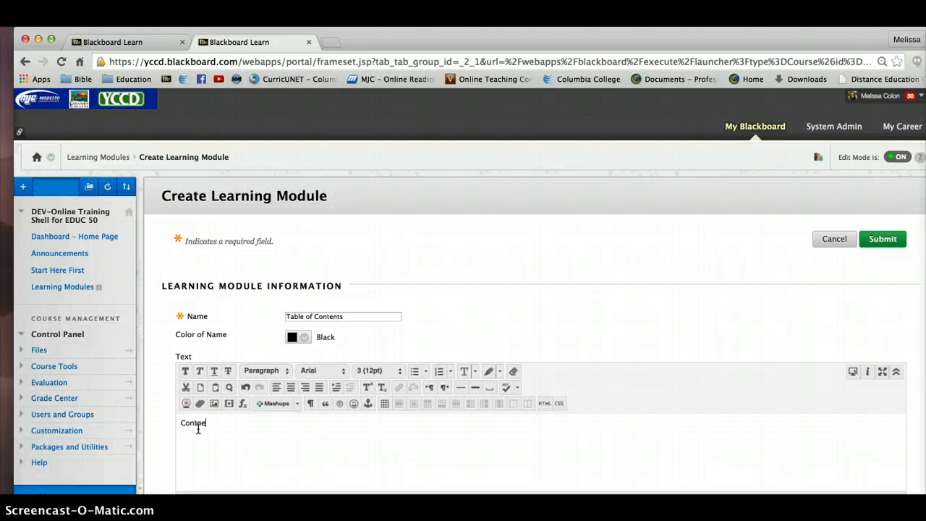
key("Backspace")
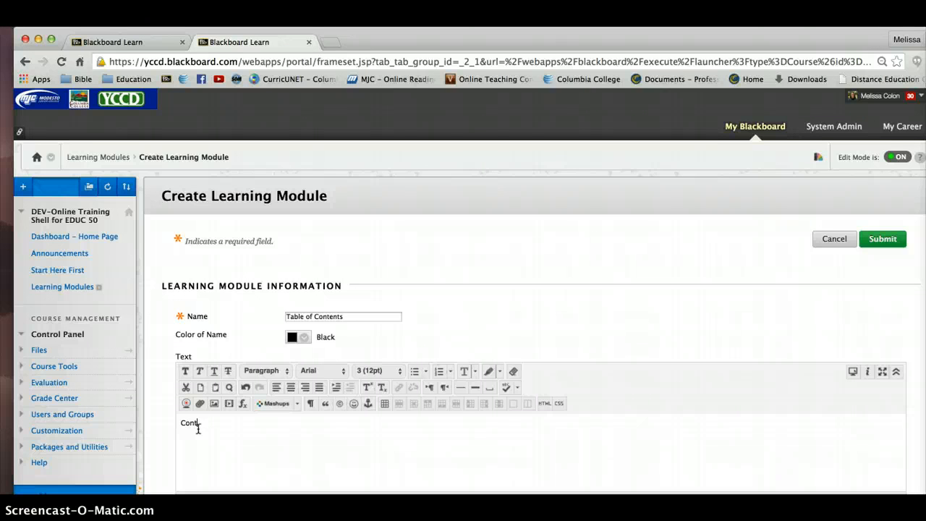
type("ents")
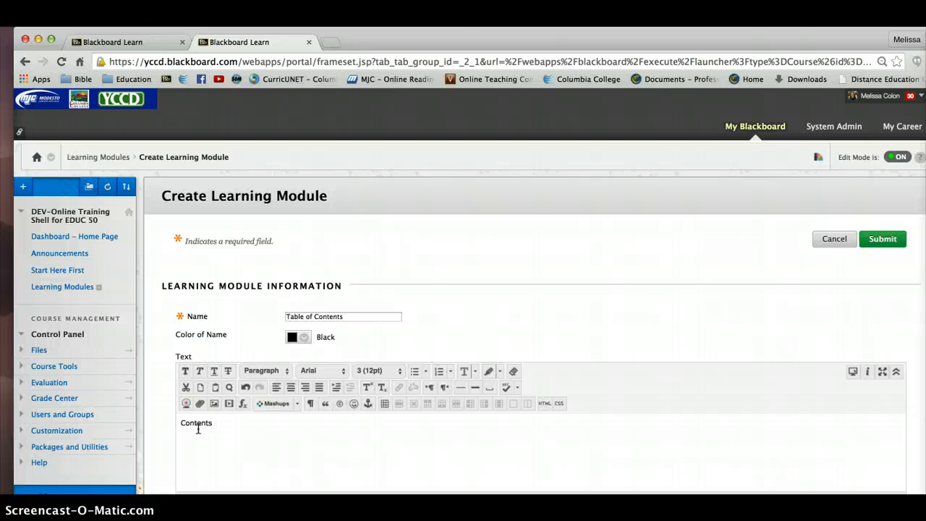
type("include")
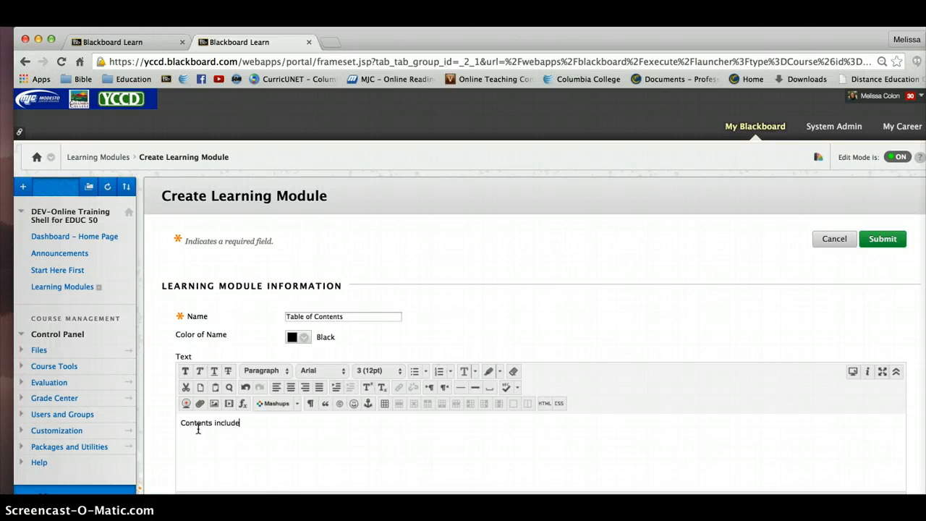
type(":")
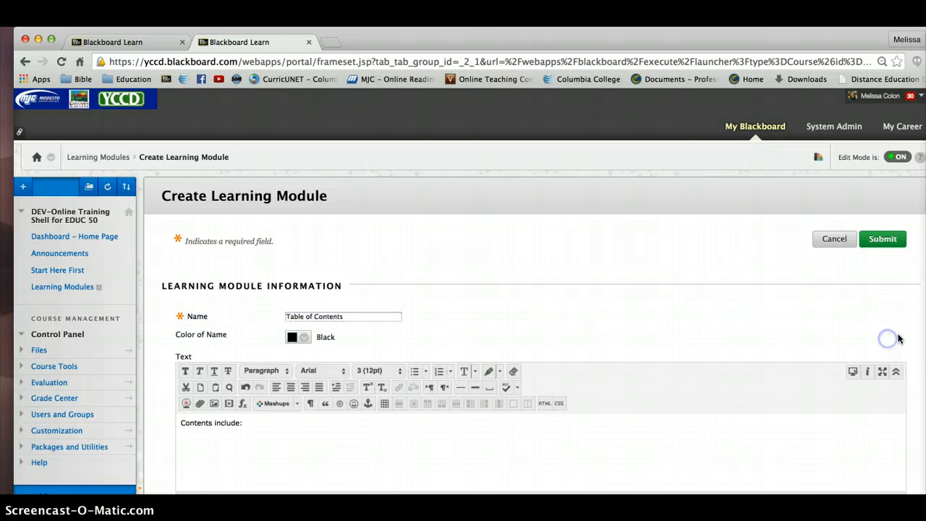
scroll("down", 3)
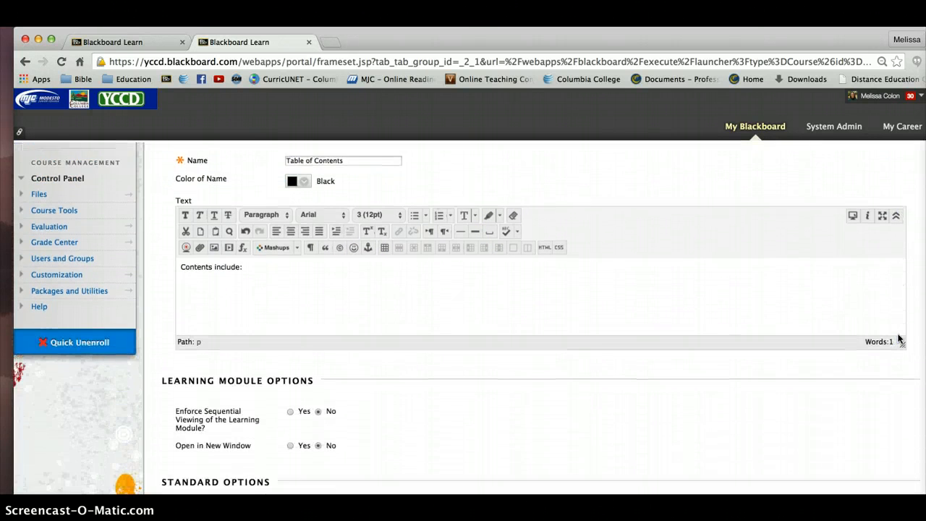
scroll("down", 3)
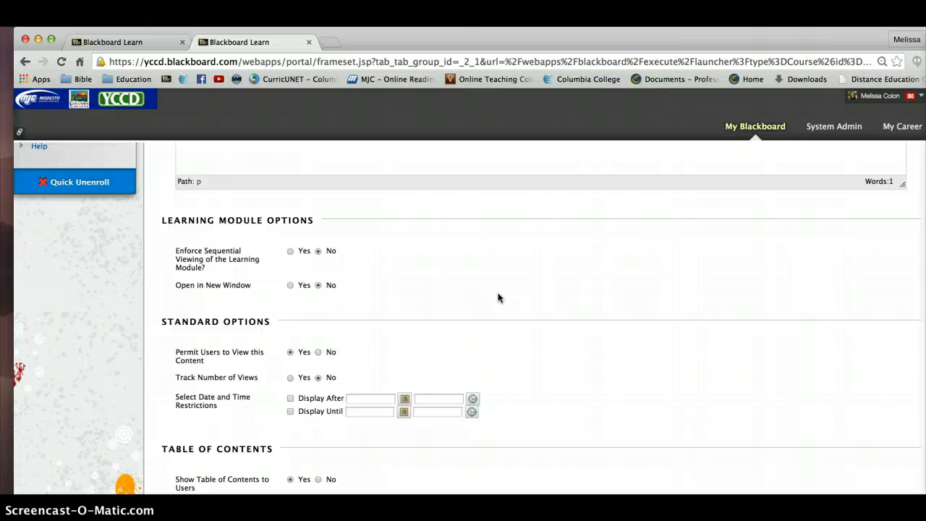
mouse_move(470, 281)
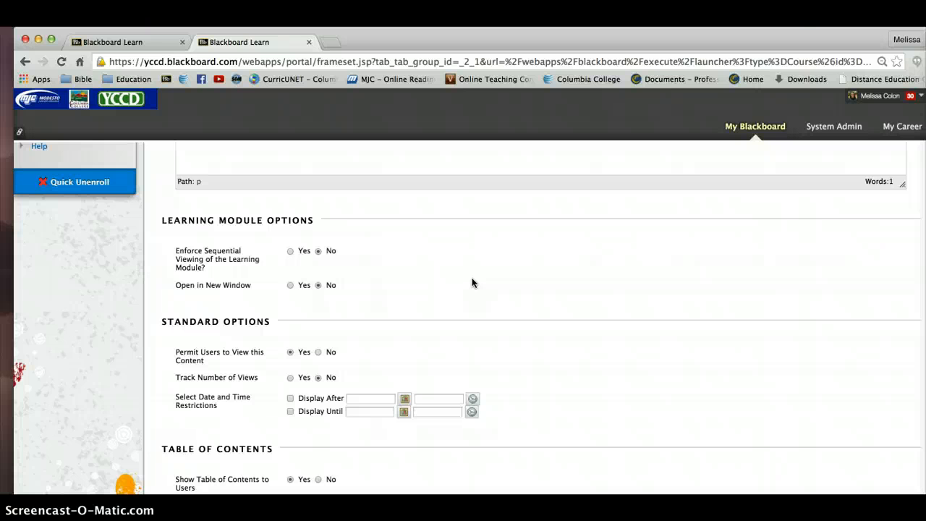
mouse_move(416, 285)
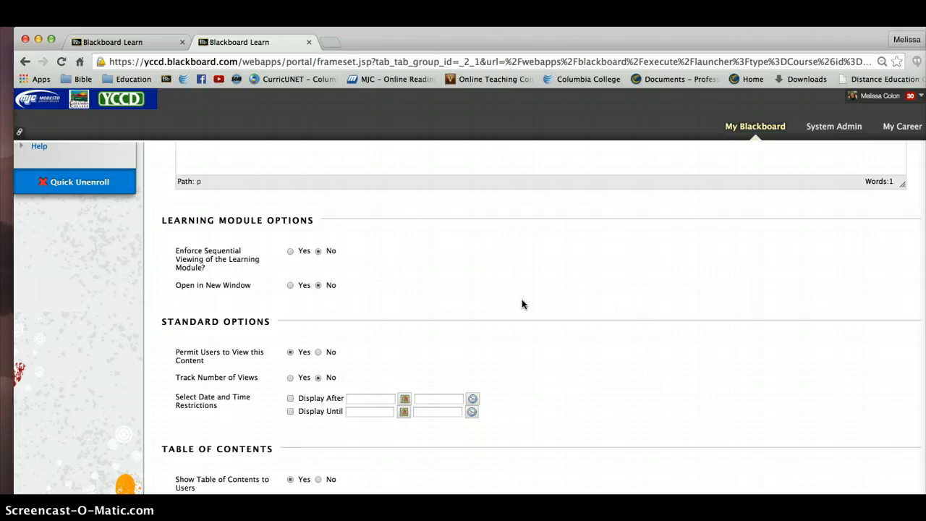
mouse_move(546, 356)
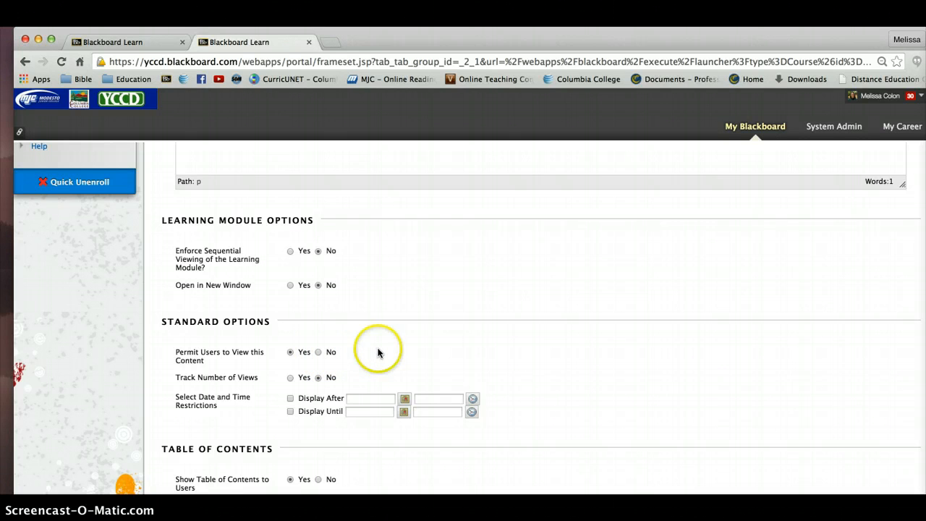
mouse_move(297, 373)
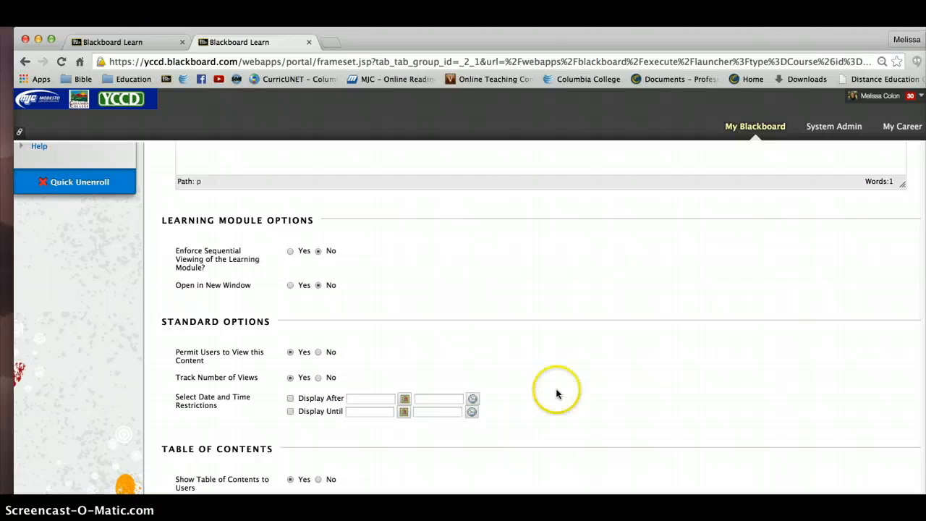
mouse_move(254, 416)
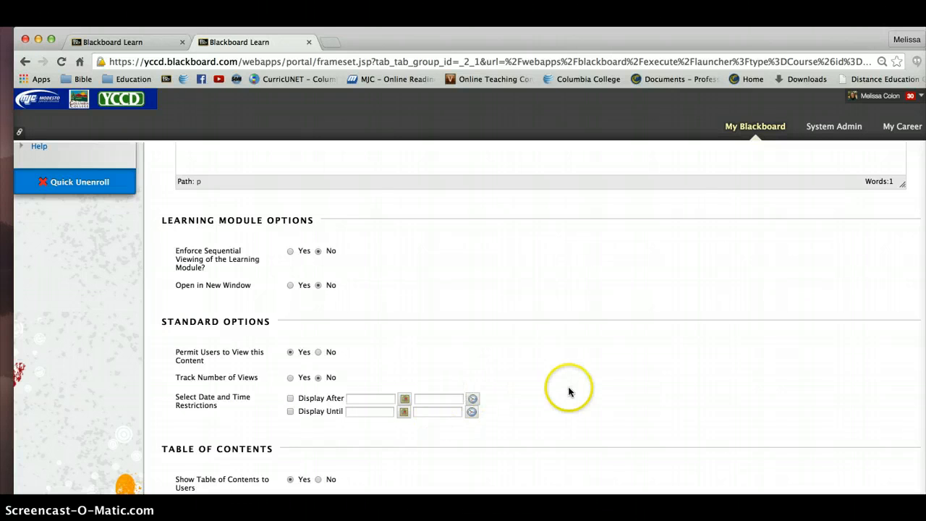
mouse_move(574, 393)
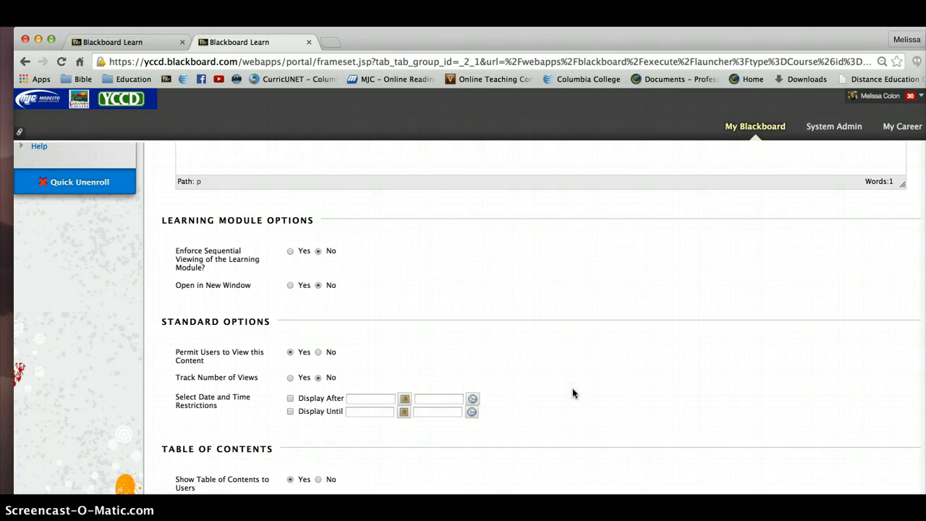
mouse_move(490, 465)
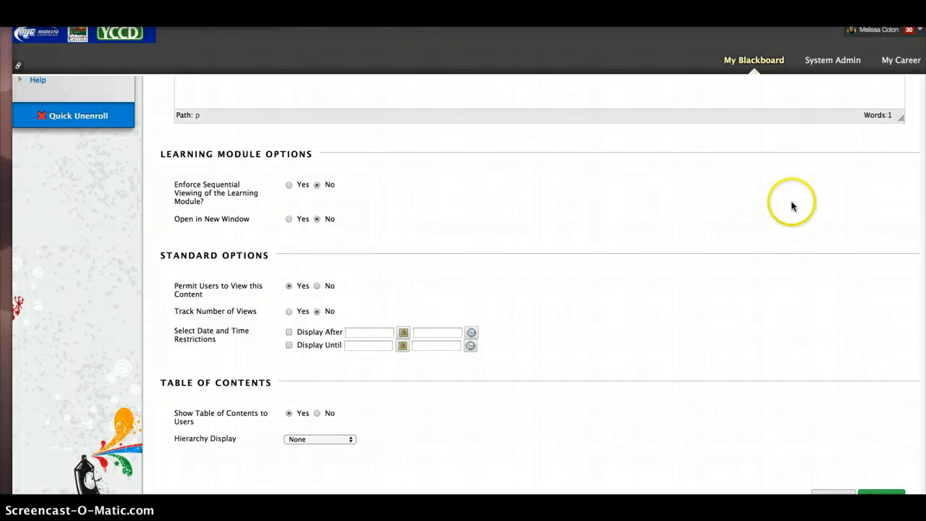
mouse_move(861, 333)
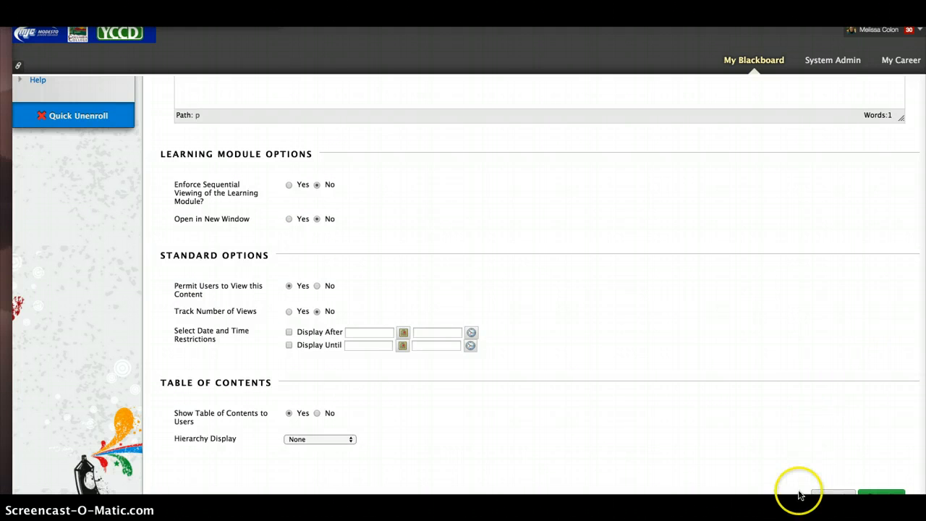
mouse_move(644, 193)
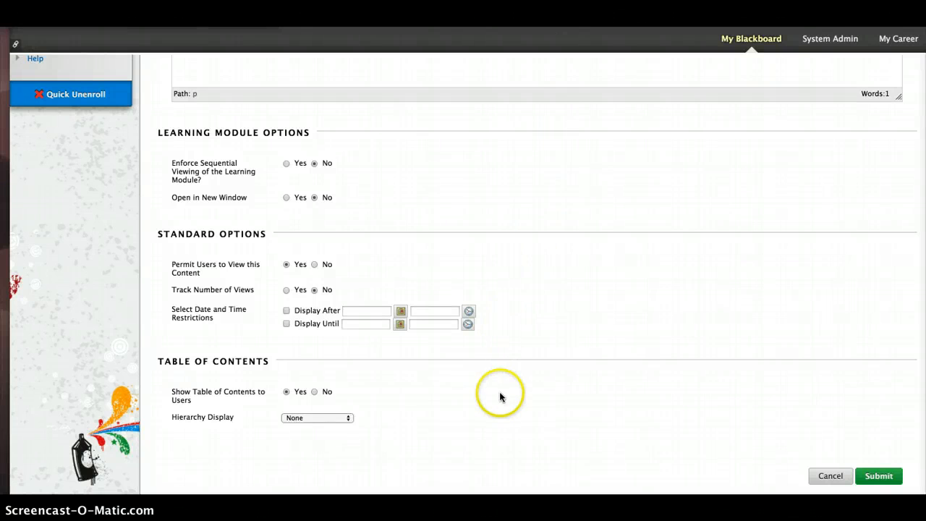
mouse_move(376, 427)
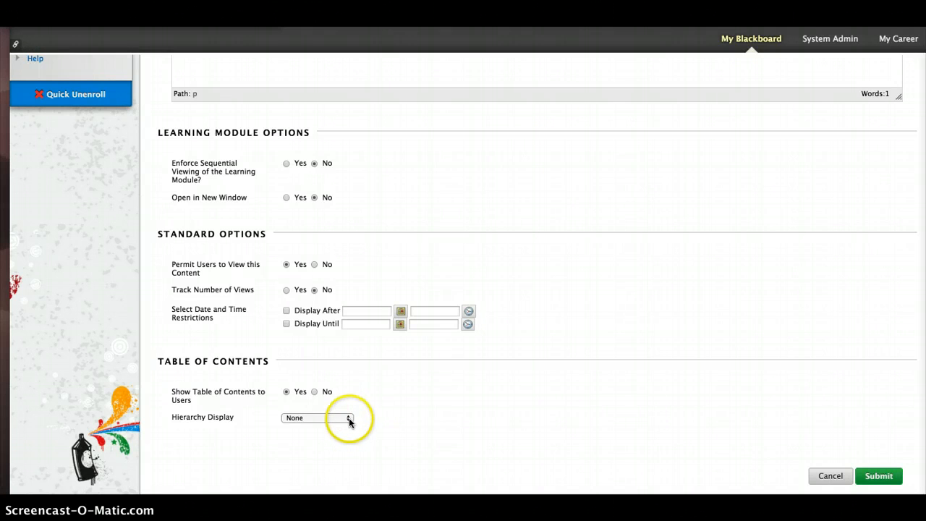
left_click(316, 418)
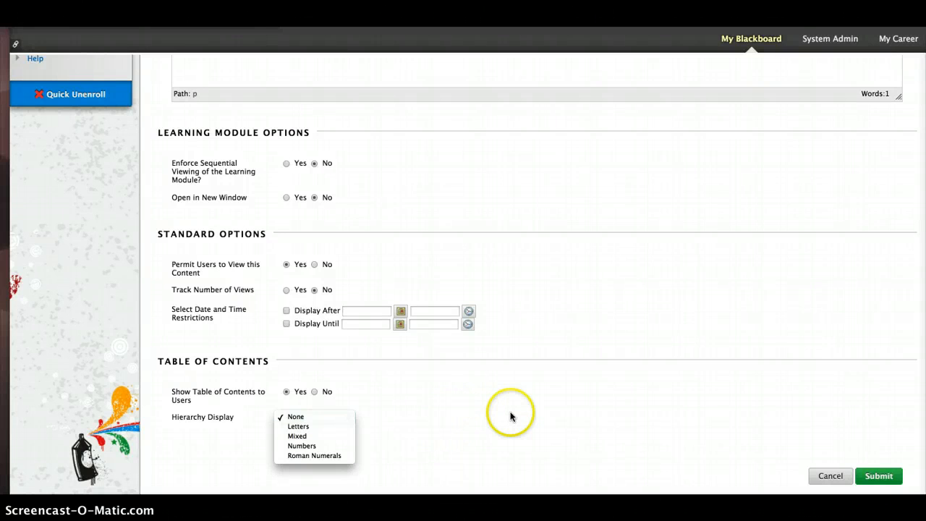
mouse_move(910, 458)
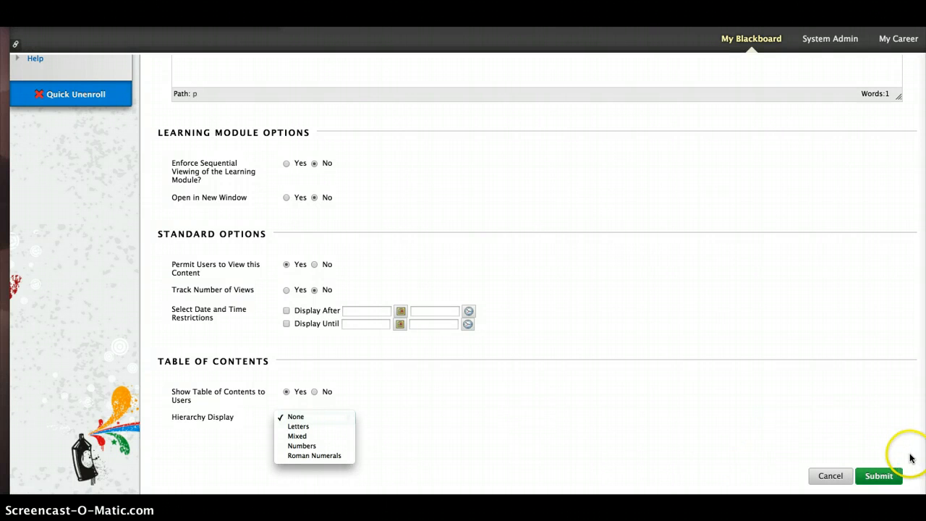
Keep Hierarchy Display at None and submit the Table of Contents module.
left_click(295, 416)
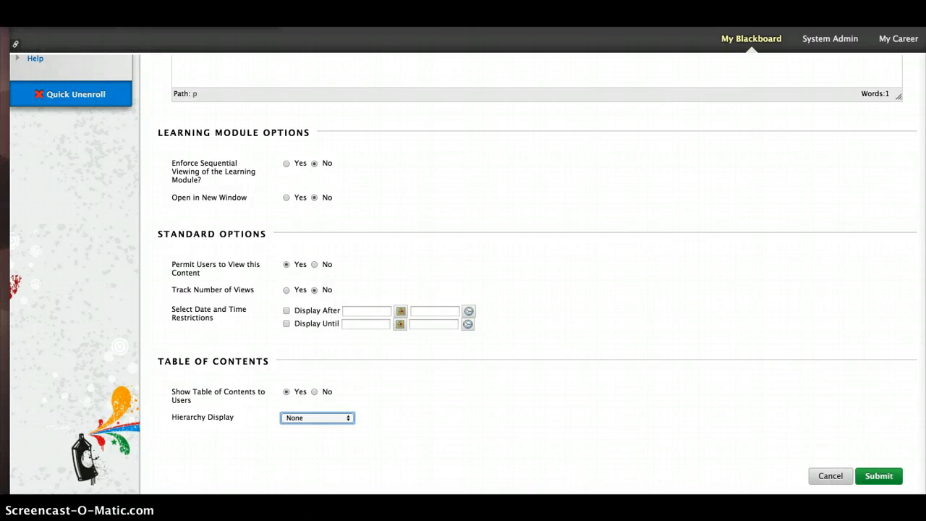
left_click(878, 475)
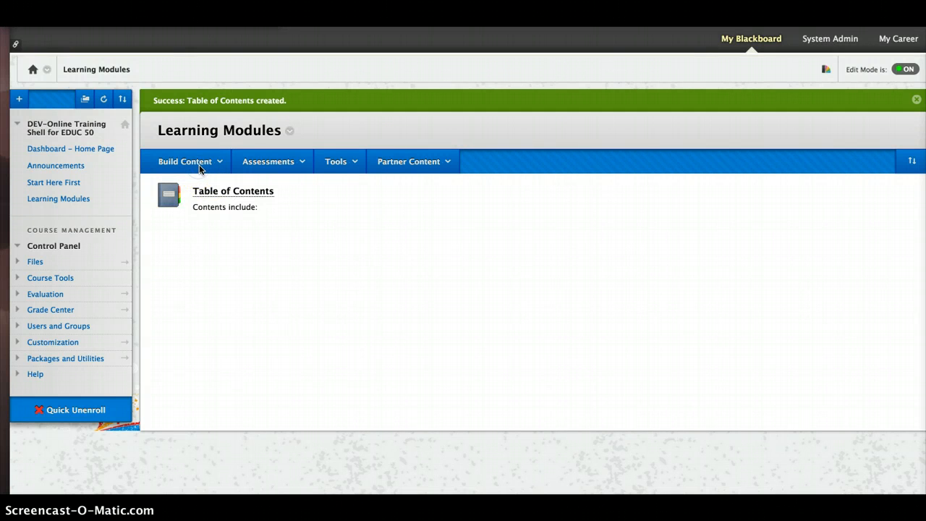
Start a content folder named 'Learning Module – Folder Style'.
left_click(185, 160)
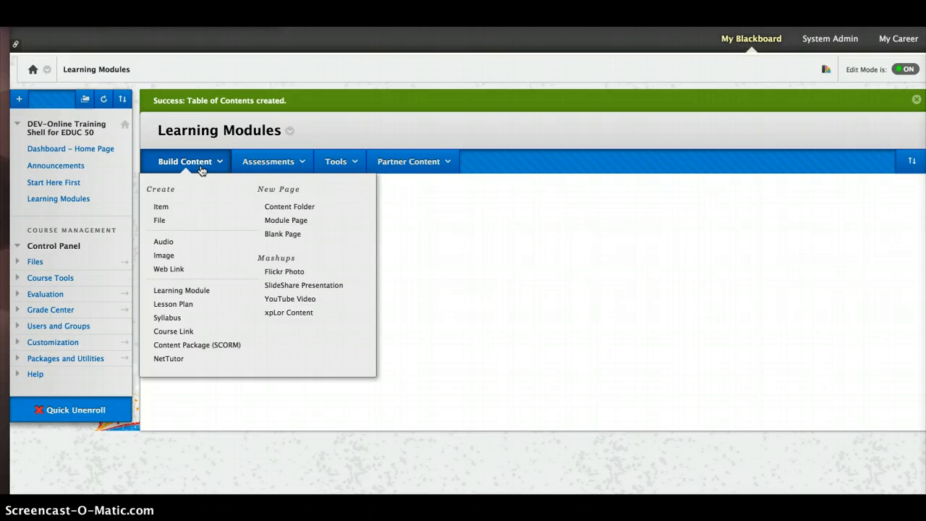
mouse_move(288, 206)
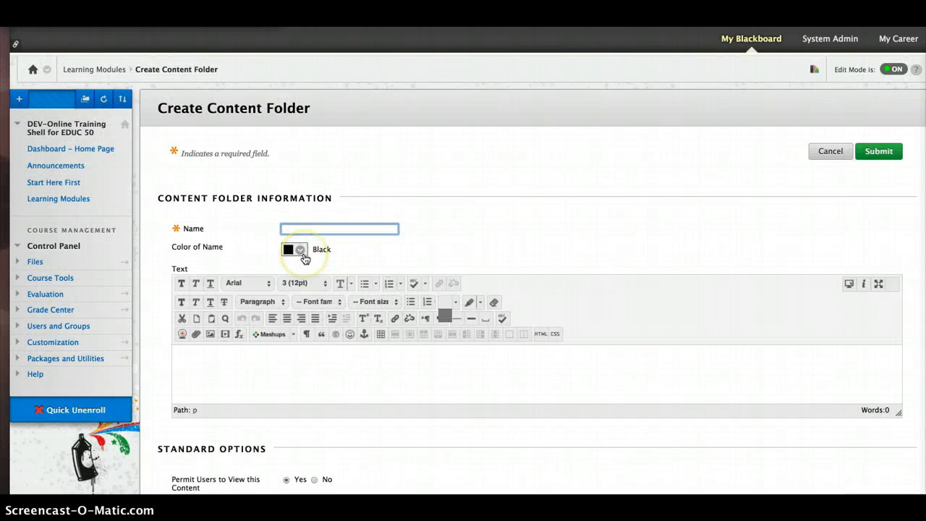
type("Learning Module -")
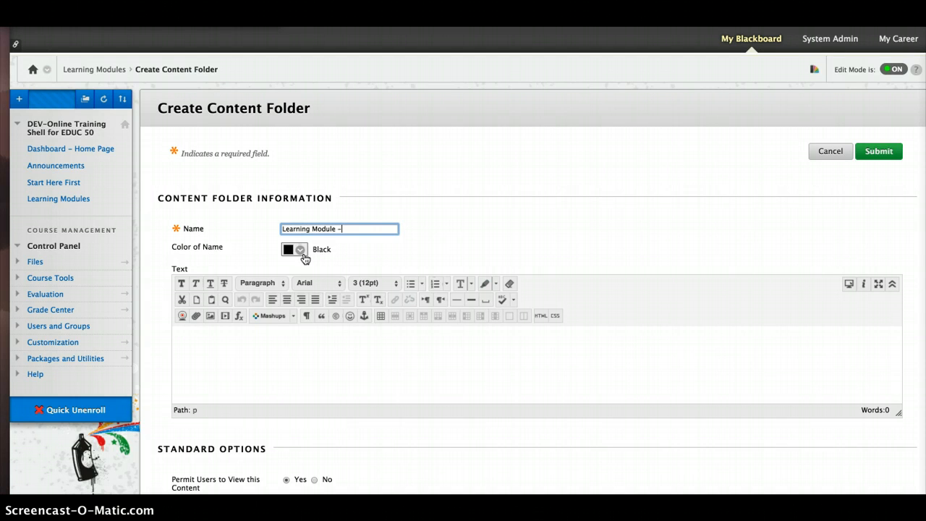
type("Folder S")
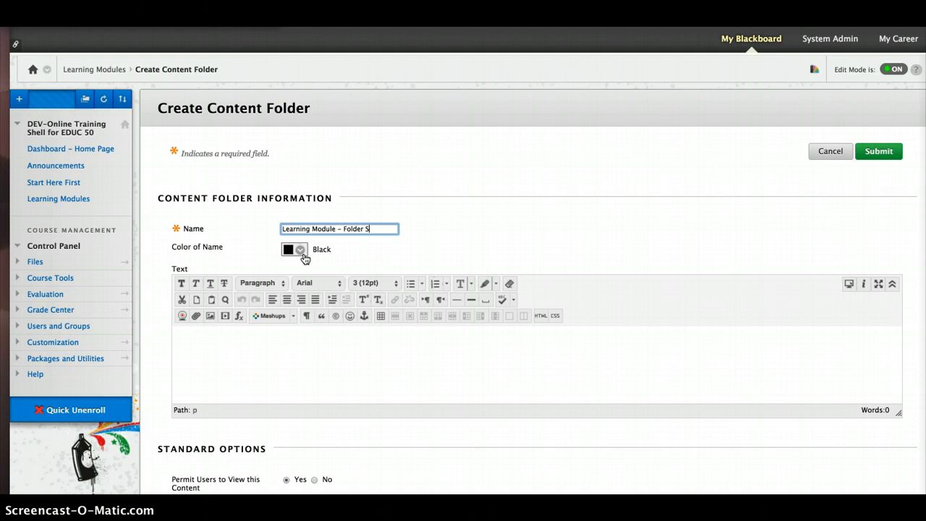
type("yle")
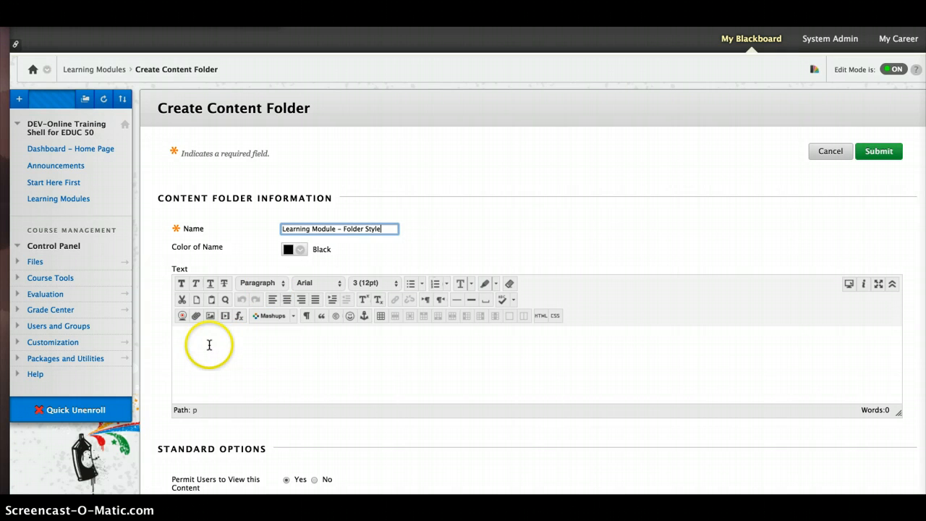
Add the 'Contents Include:' description, set Track Number of Views to Yes, and submit.
type("Contents")
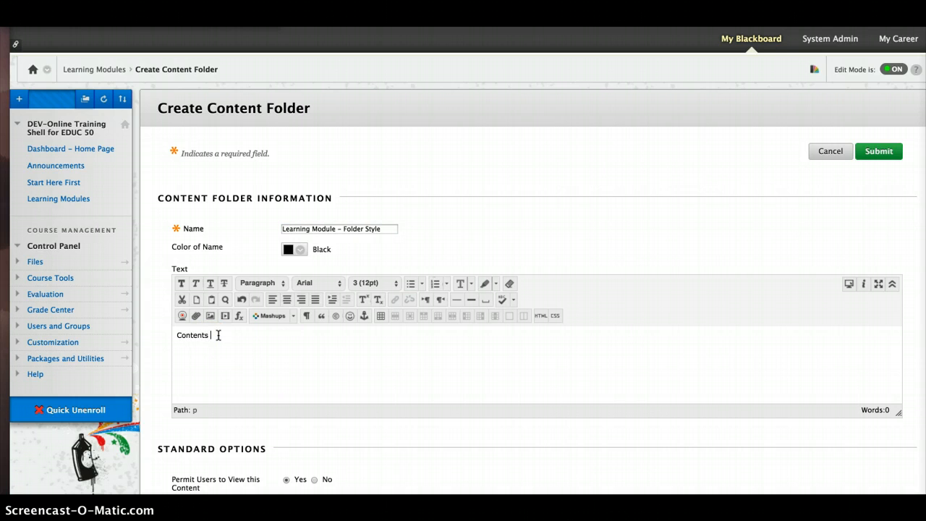
type("Include:")
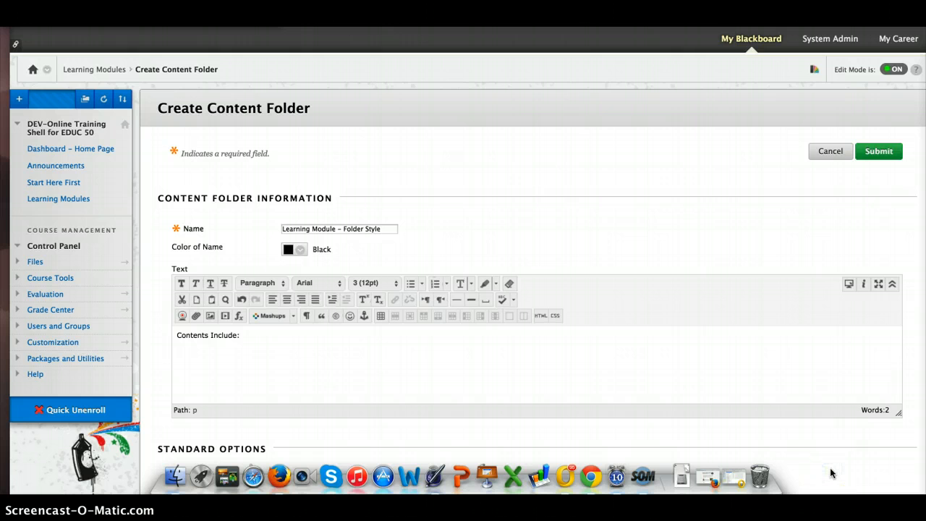
scroll("down", 3)
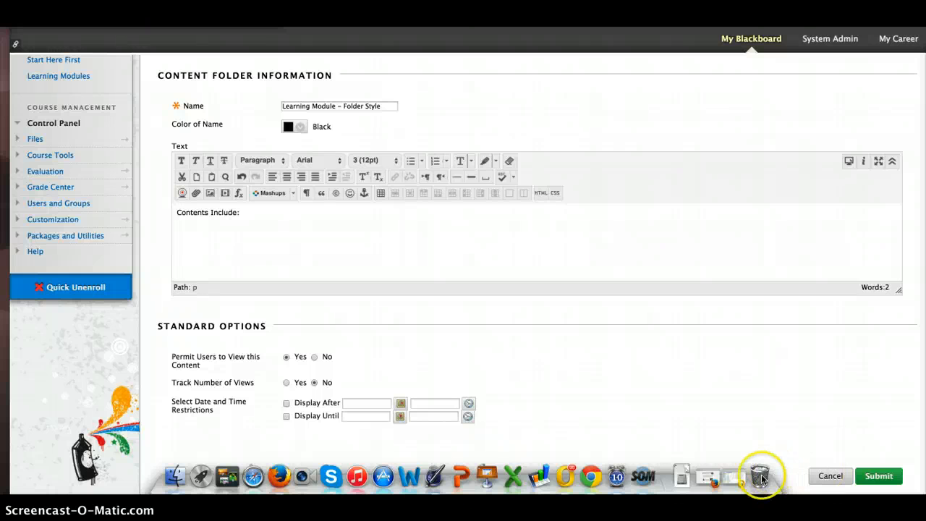
mouse_move(152, 238)
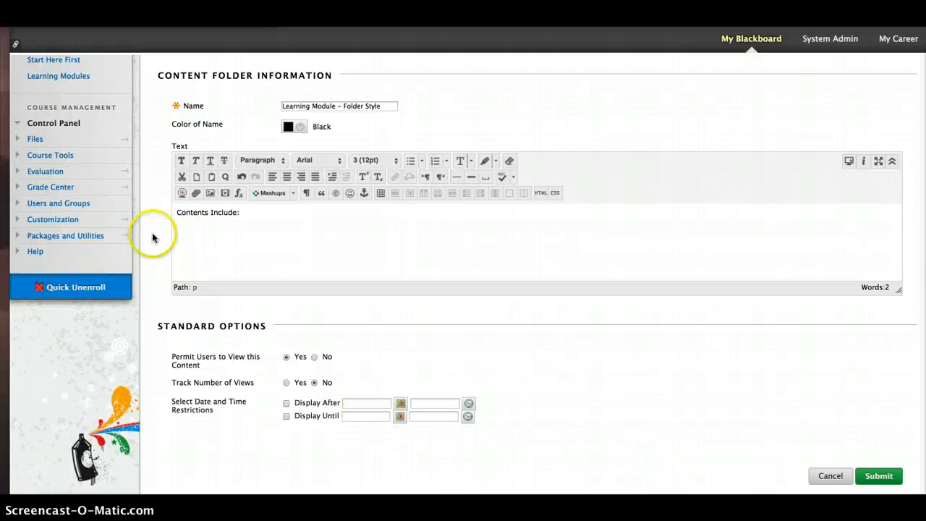
left_click(286, 382)
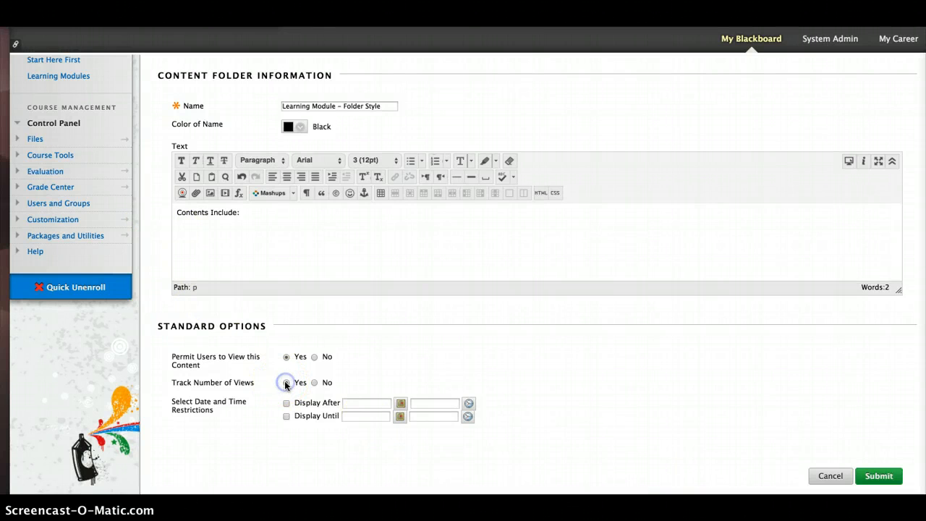
left_click(287, 382)
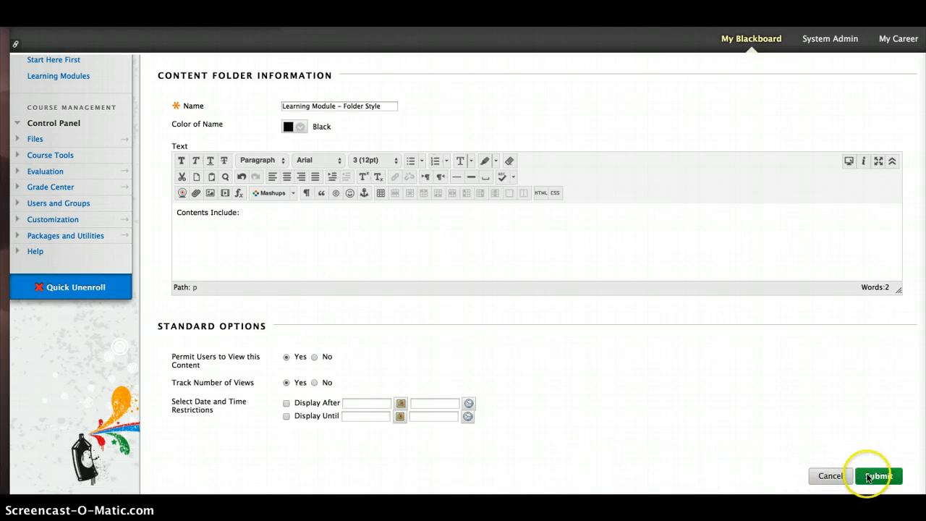
left_click(878, 477)
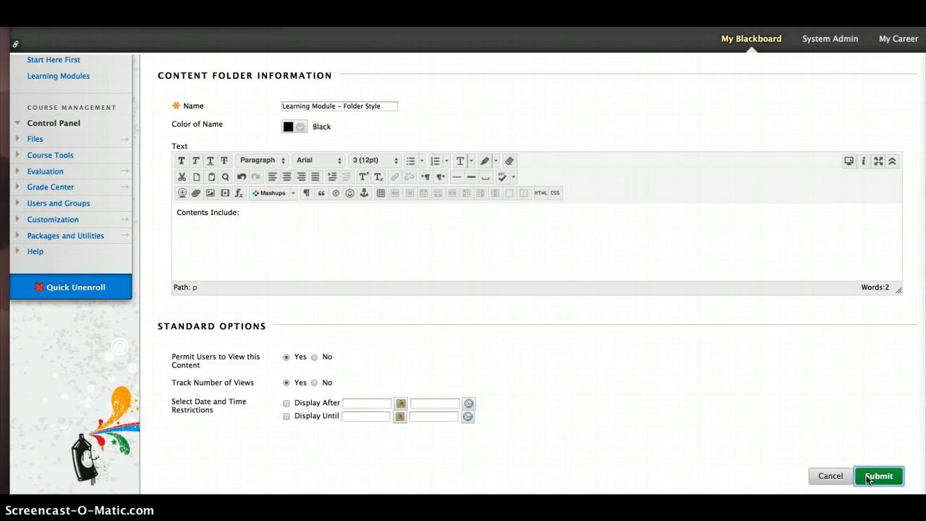
left_click(878, 476)
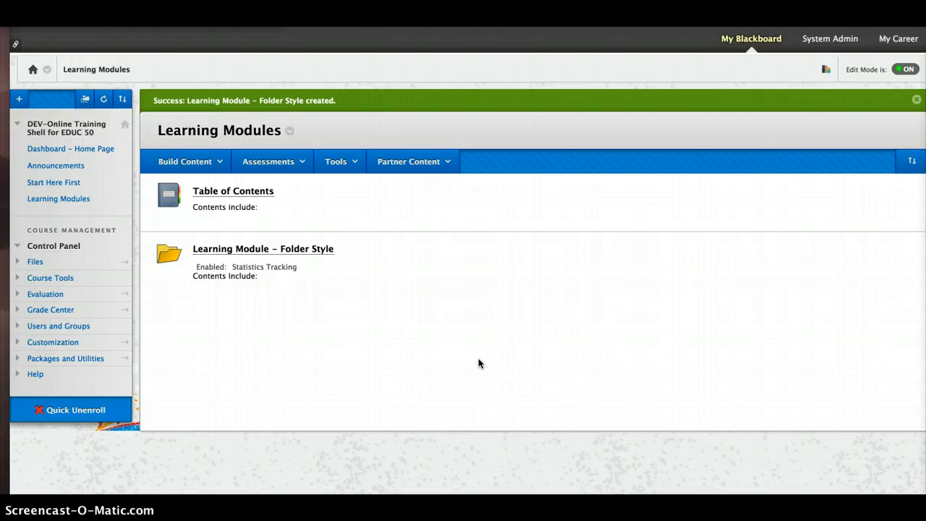
mouse_move(340, 286)
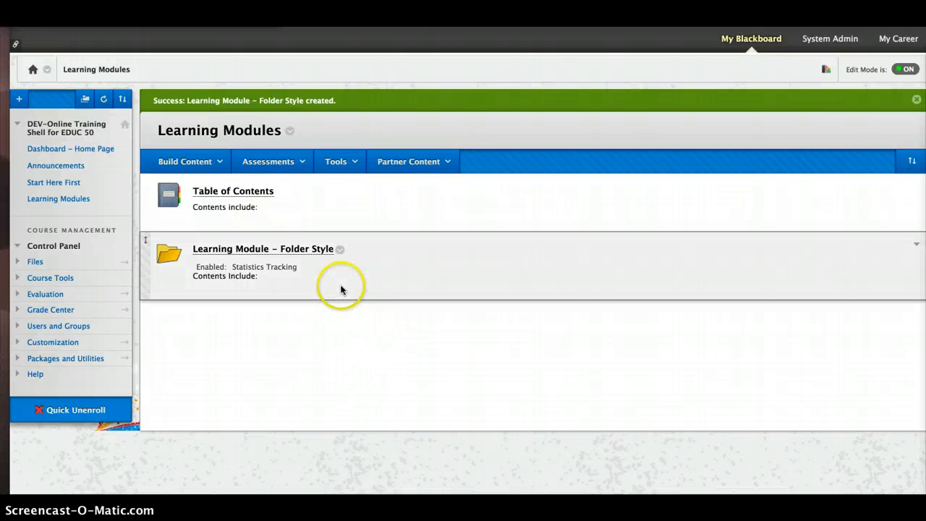
mouse_move(283, 252)
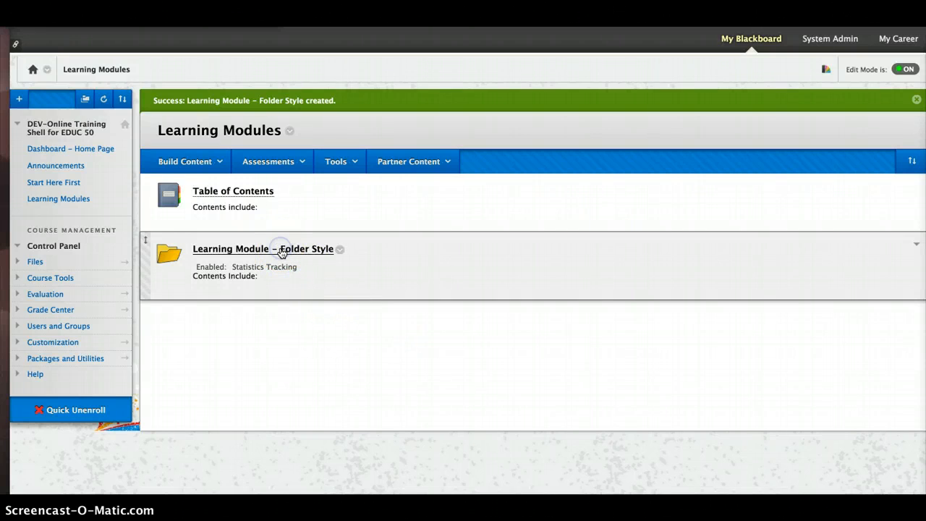
Open the Learning Module – Folder Style folder and show its Build Content menu.
left_click(262, 248)
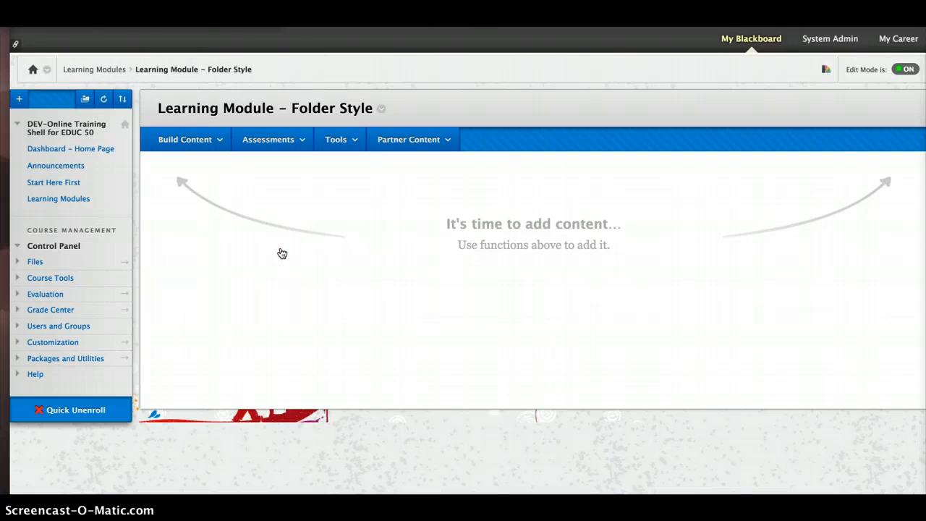
left_click(185, 139)
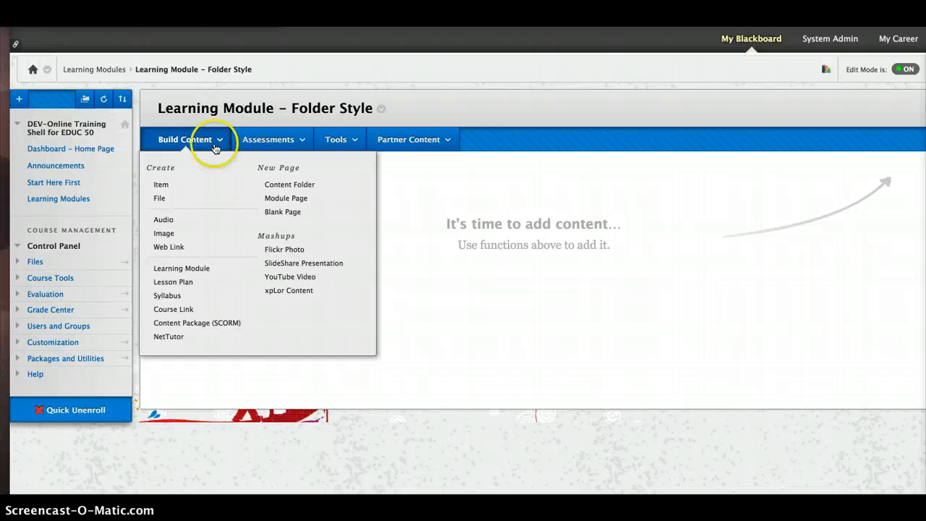
left_click(184, 139)
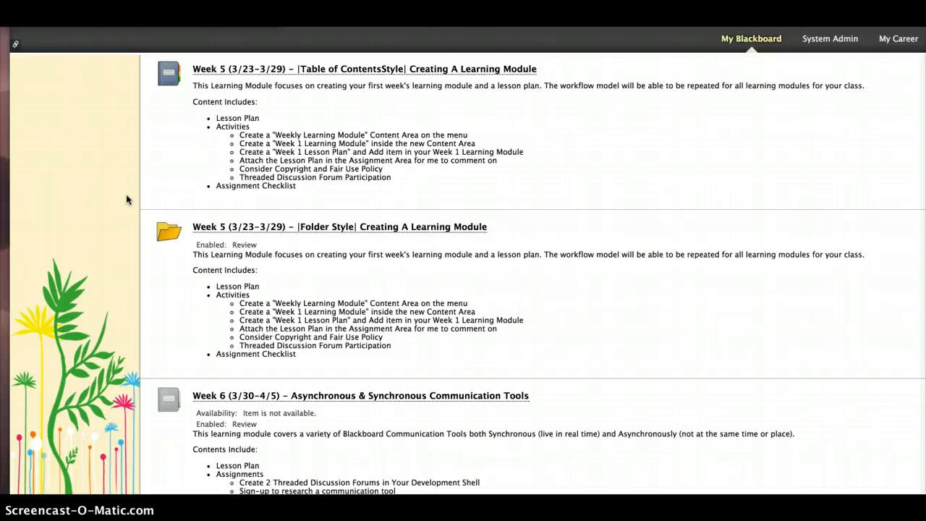
mouse_move(130, 192)
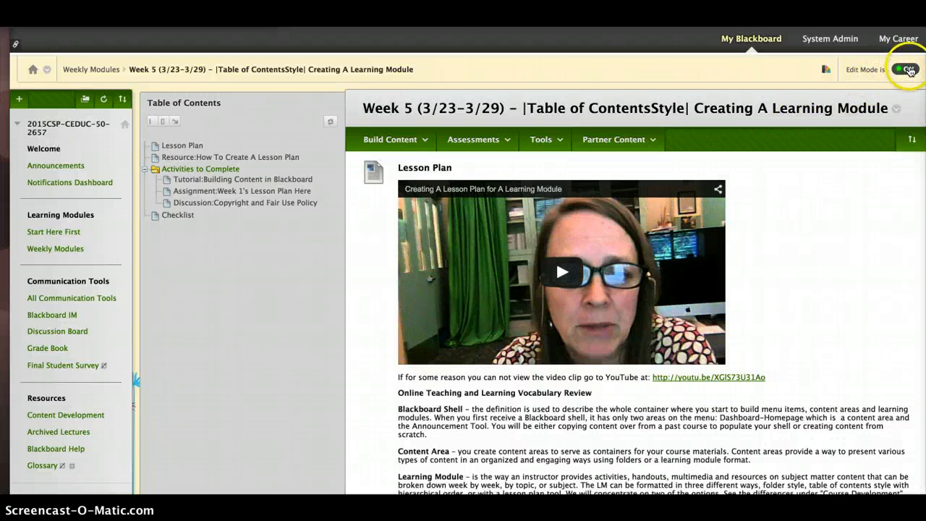
Turn Edit Mode off and page the Week 5 module to page 3, Activities to Complete.
left_click(905, 70)
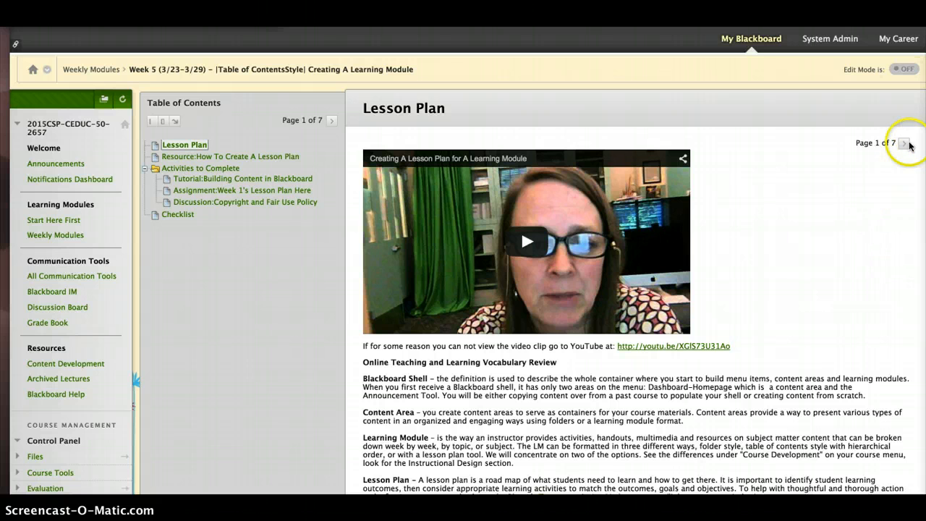
mouse_move(905, 143)
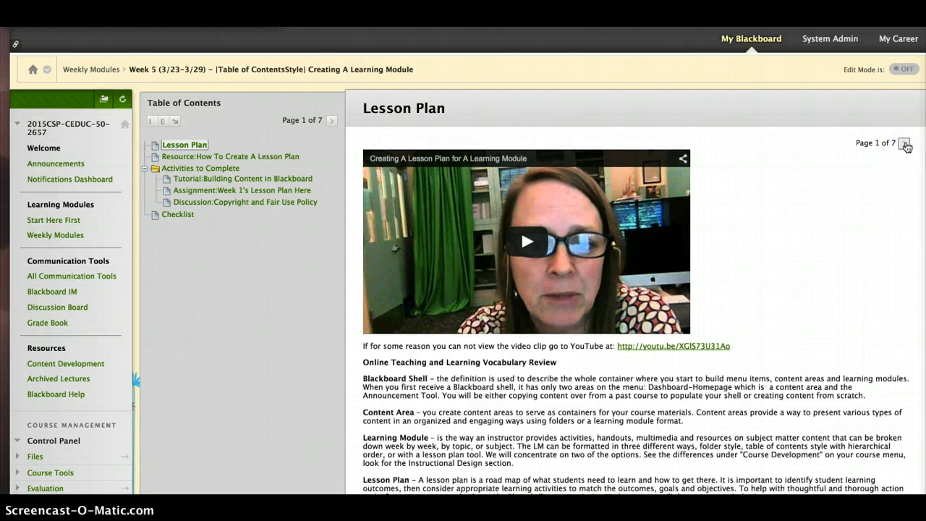
left_click(905, 143)
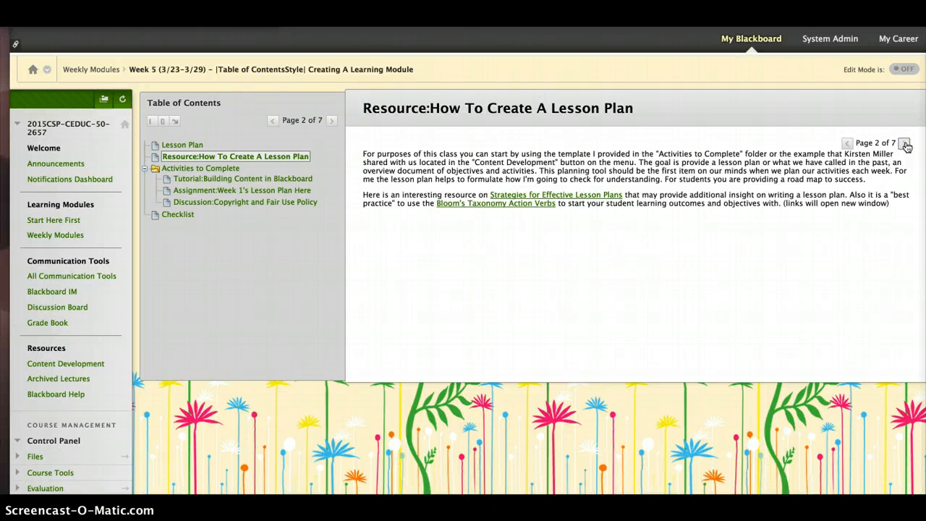
left_click(905, 143)
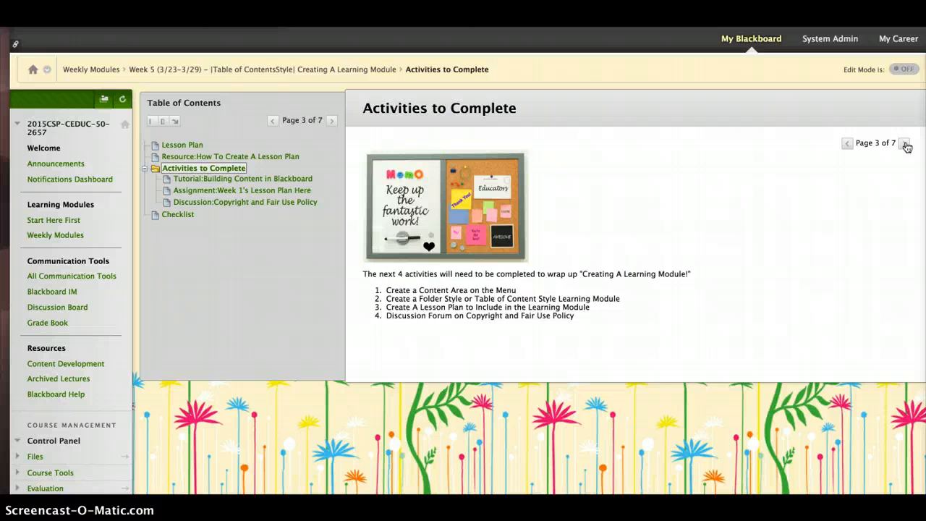
mouse_move(733, 95)
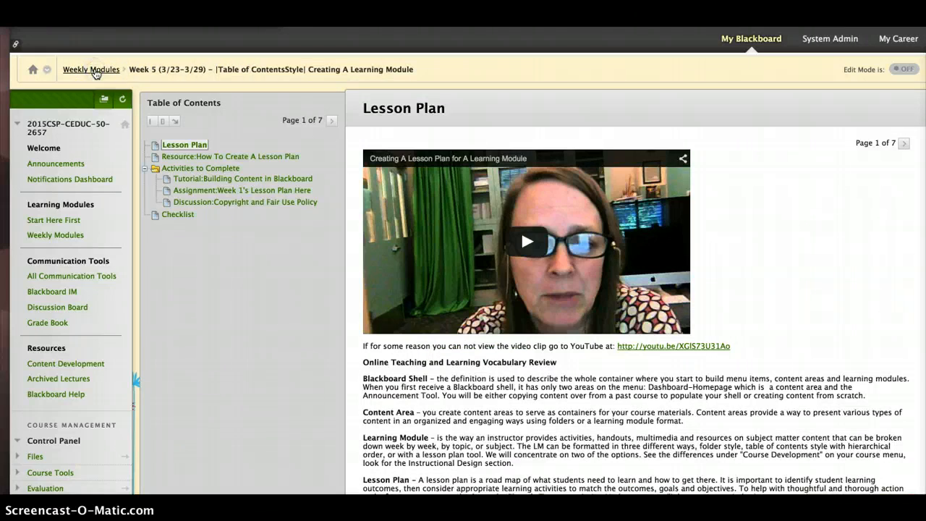
Go to Weekly Modules and scroll through the sample Week 5 Folder Style module.
left_click(91, 70)
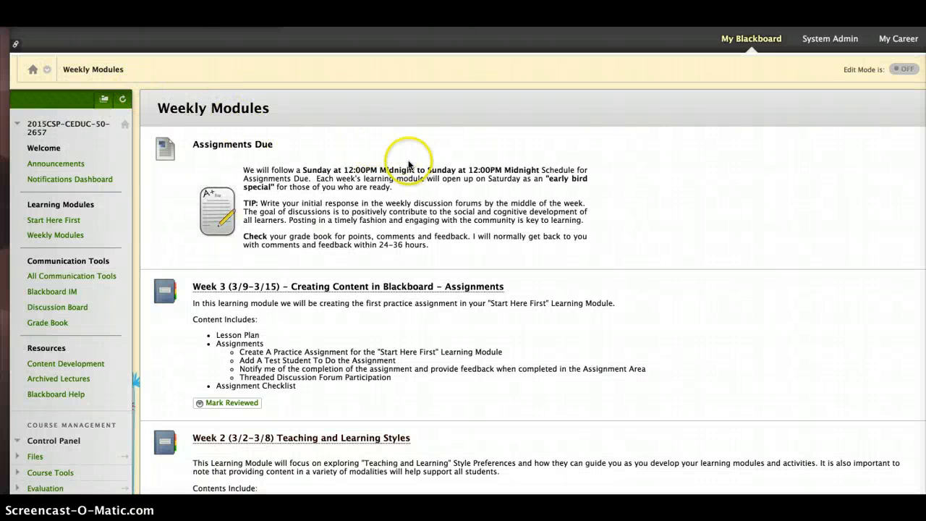
scroll("down", 3)
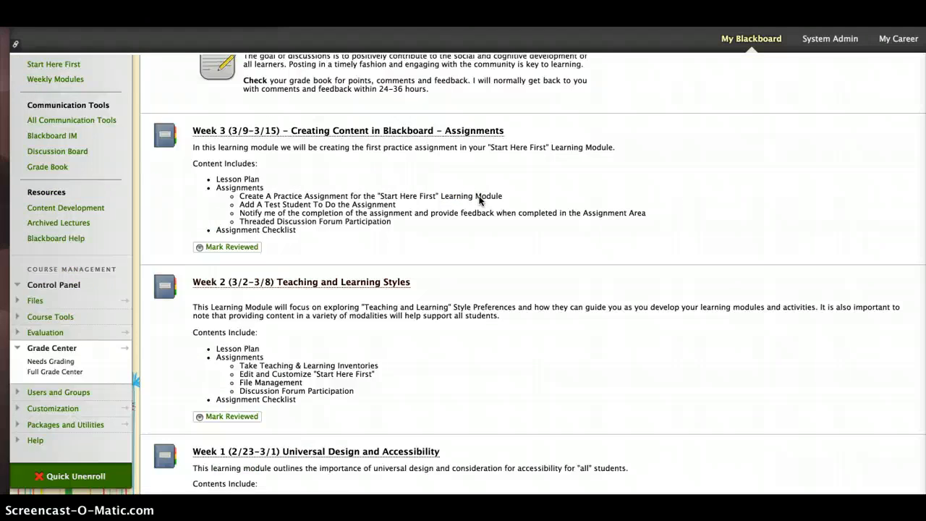
scroll("down", 3)
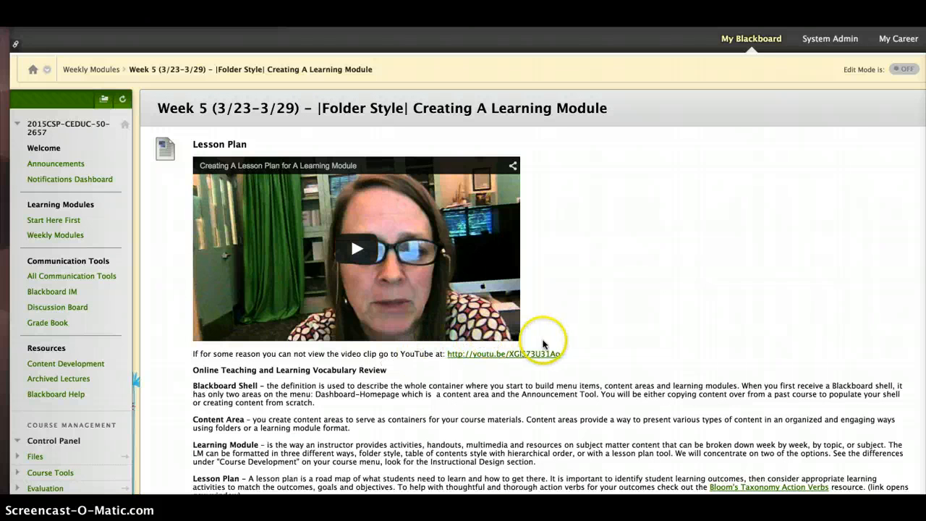
mouse_move(800, 319)
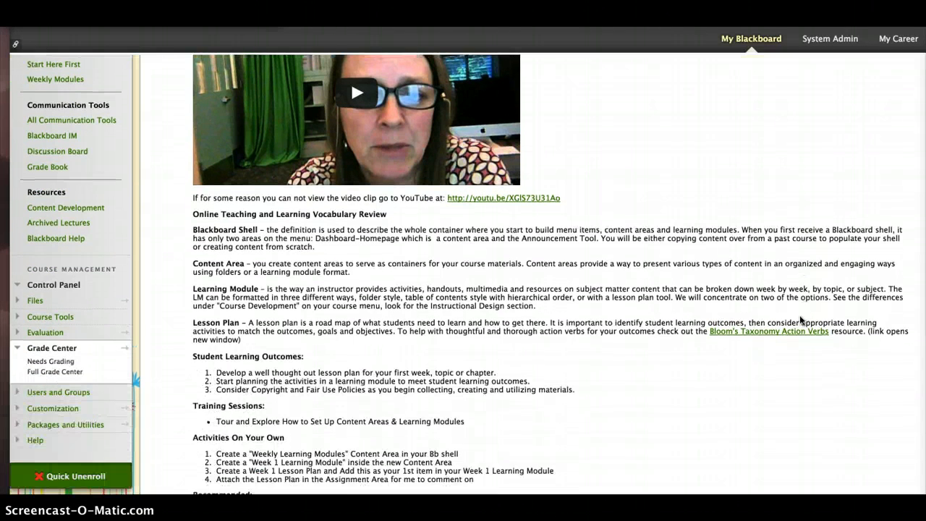
scroll("down", 3)
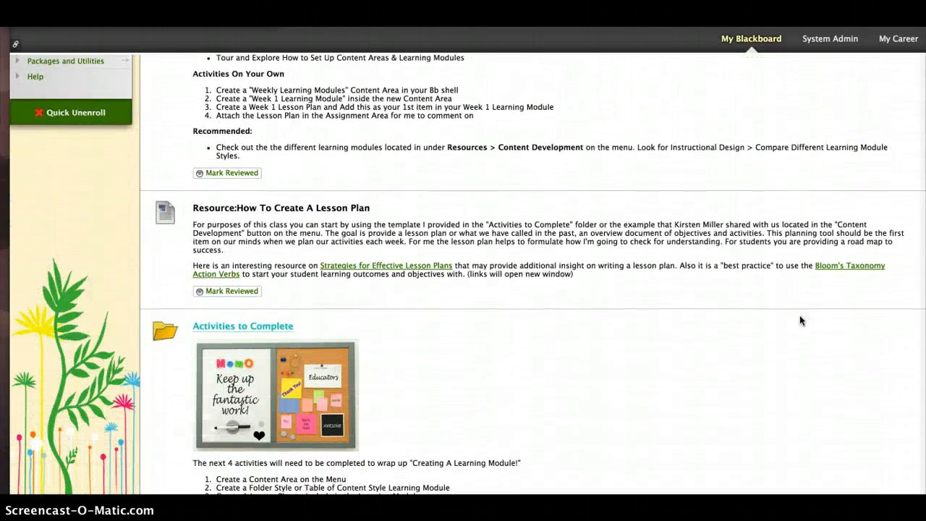
scroll("down", 3)
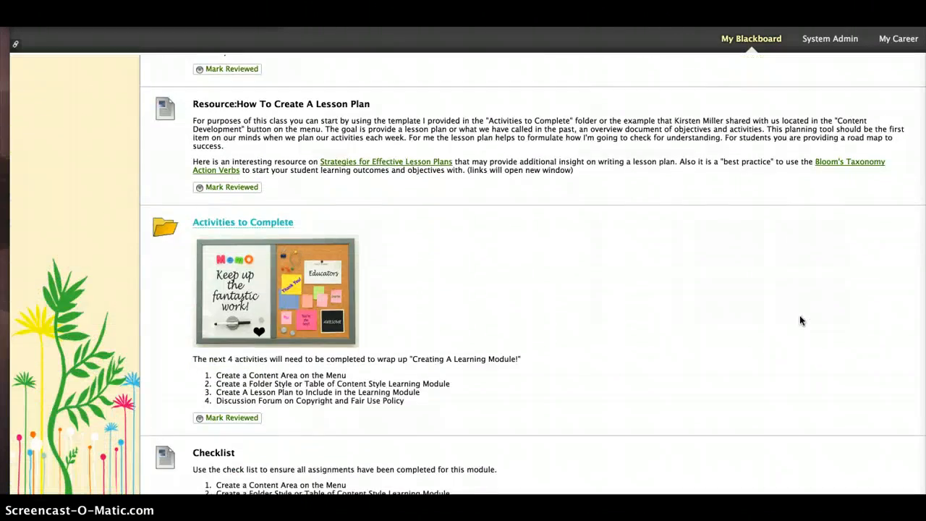
scroll("down", 3)
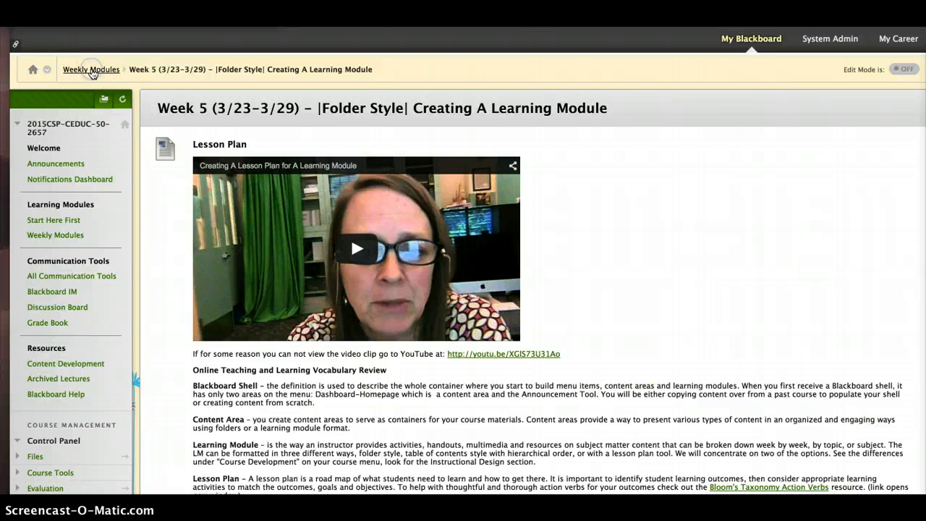
Return to Weekly Modules, scrolled down to the Week 5 Table of Contents and Folder Style modules.
left_click(91, 70)
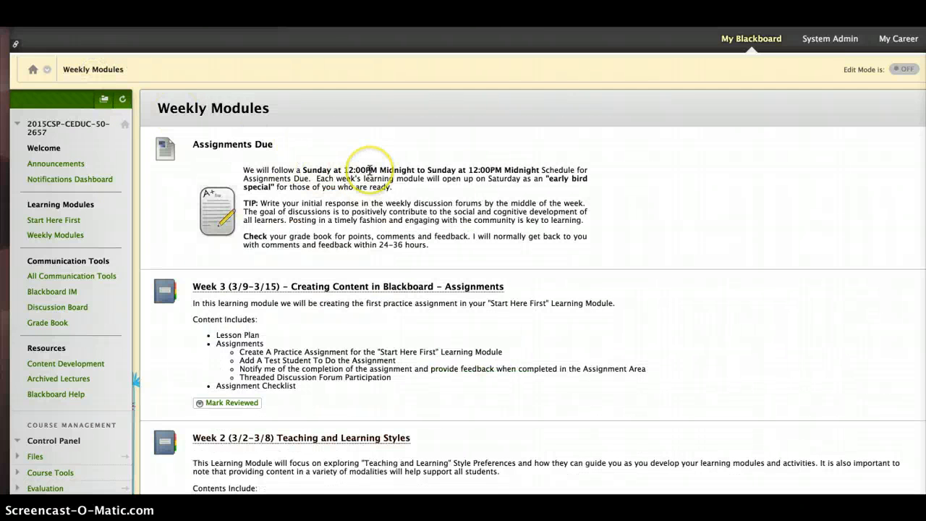
scroll("down", 3)
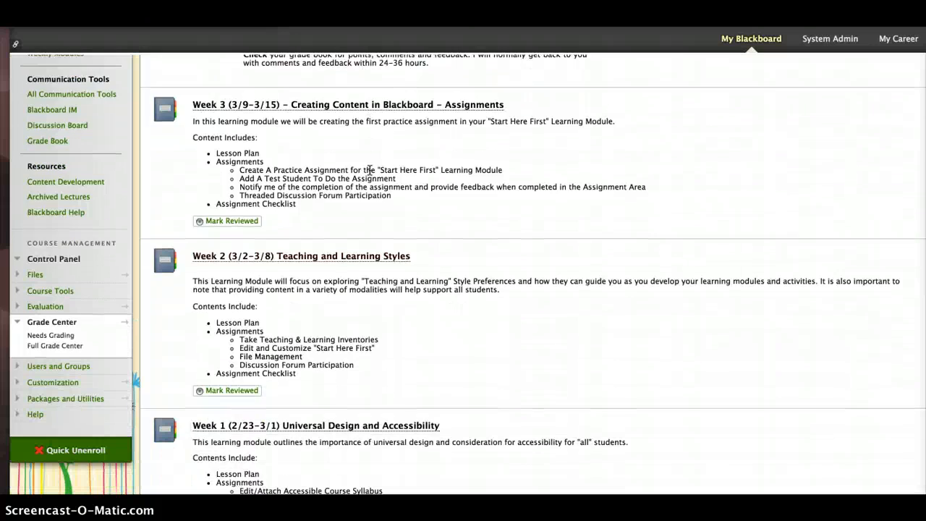
scroll("down", 3)
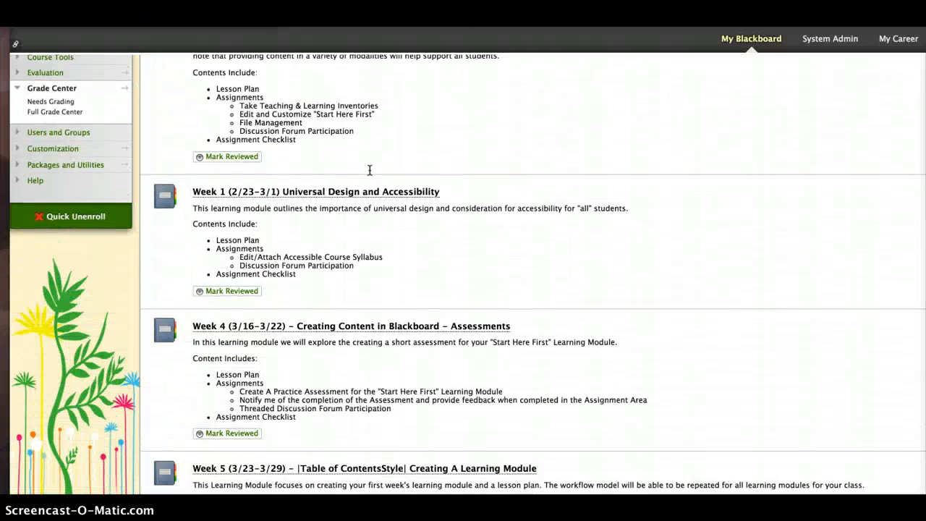
scroll("down", 3)
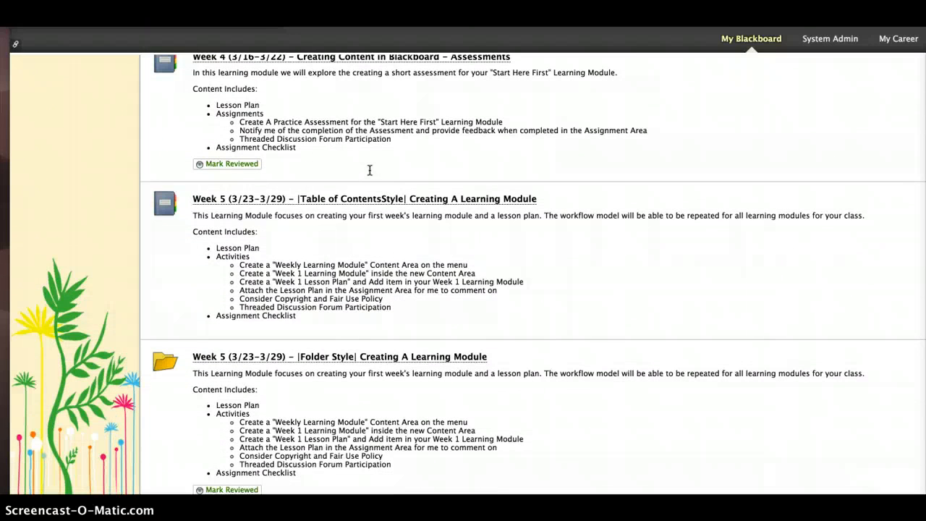